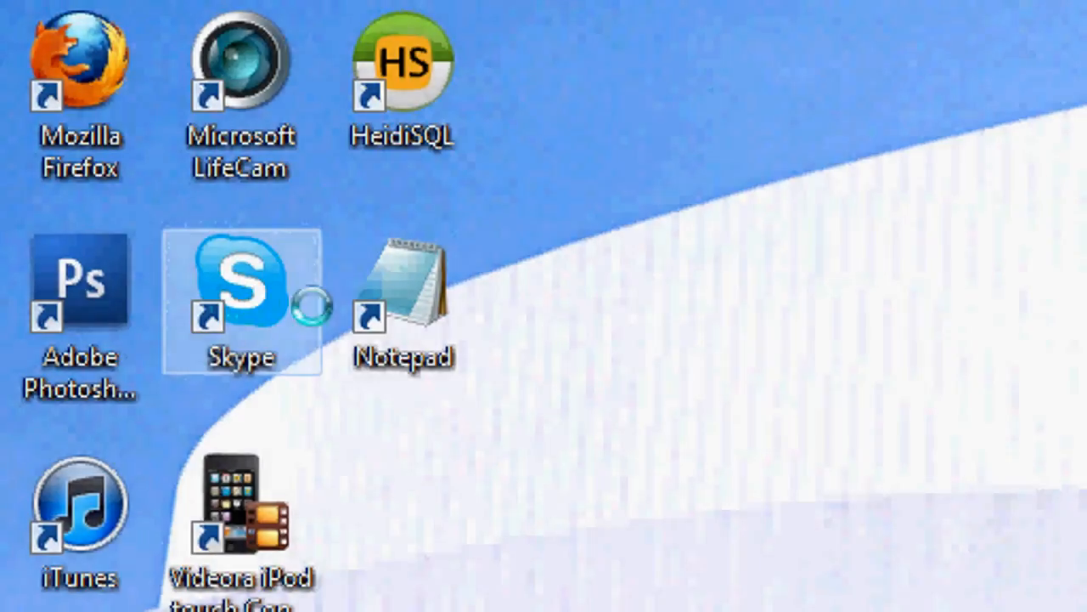
Launch Notepad from its desktop shortcut to get a blank untitled document
double_click(404, 302)
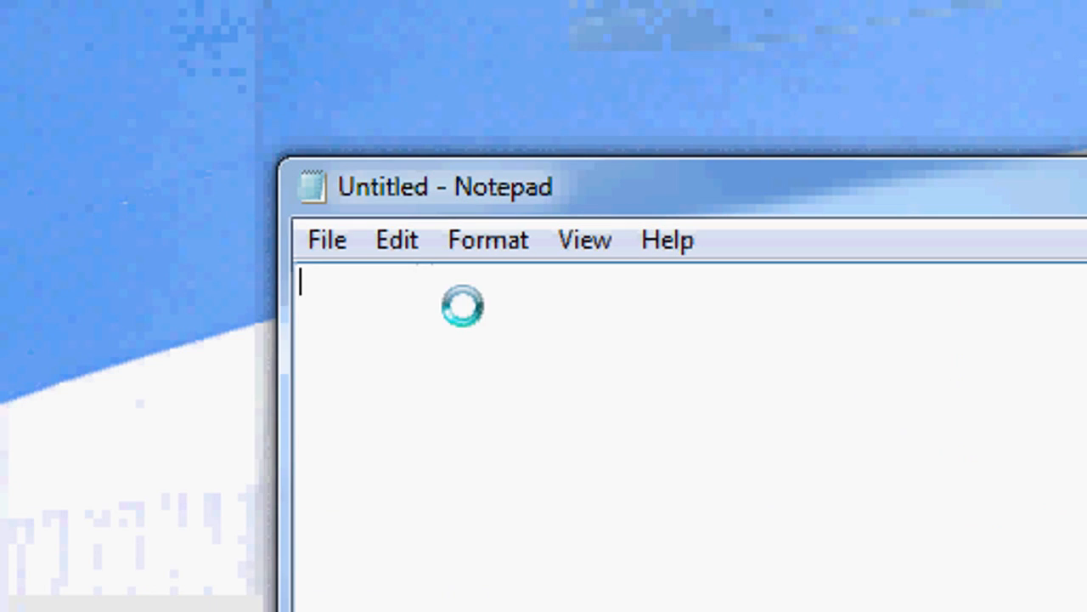
Type the html and head tags with the title 'This page includes CSS styling'
text(<)
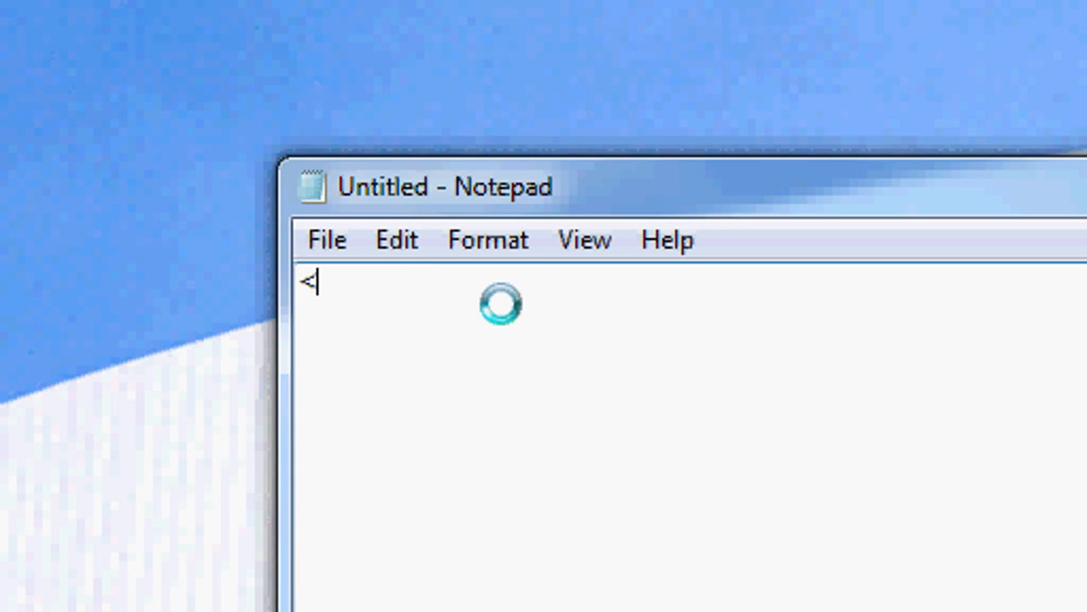
text(html)
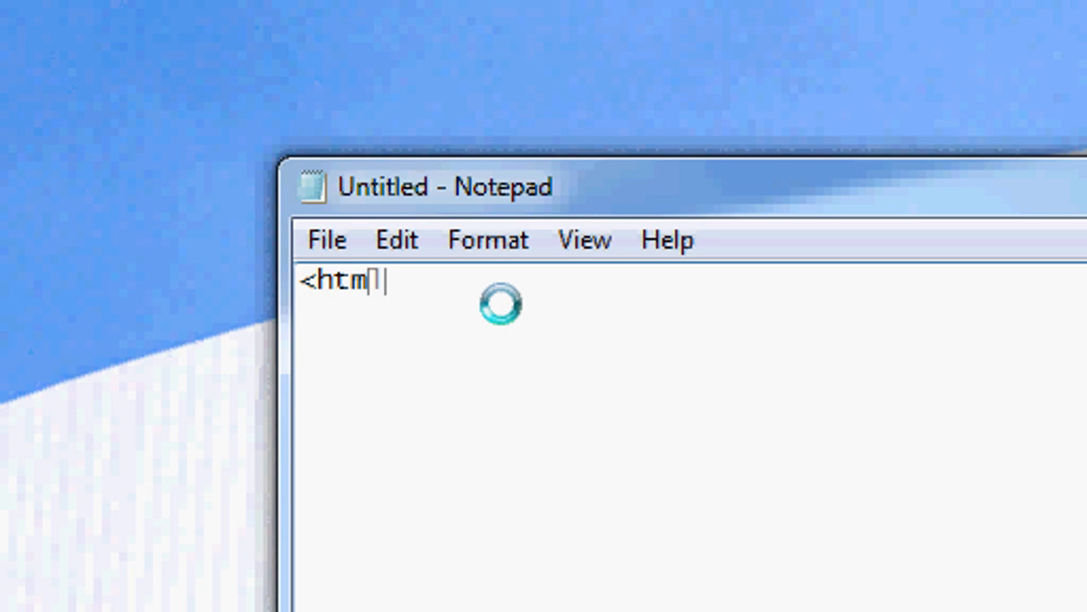
text(l>)
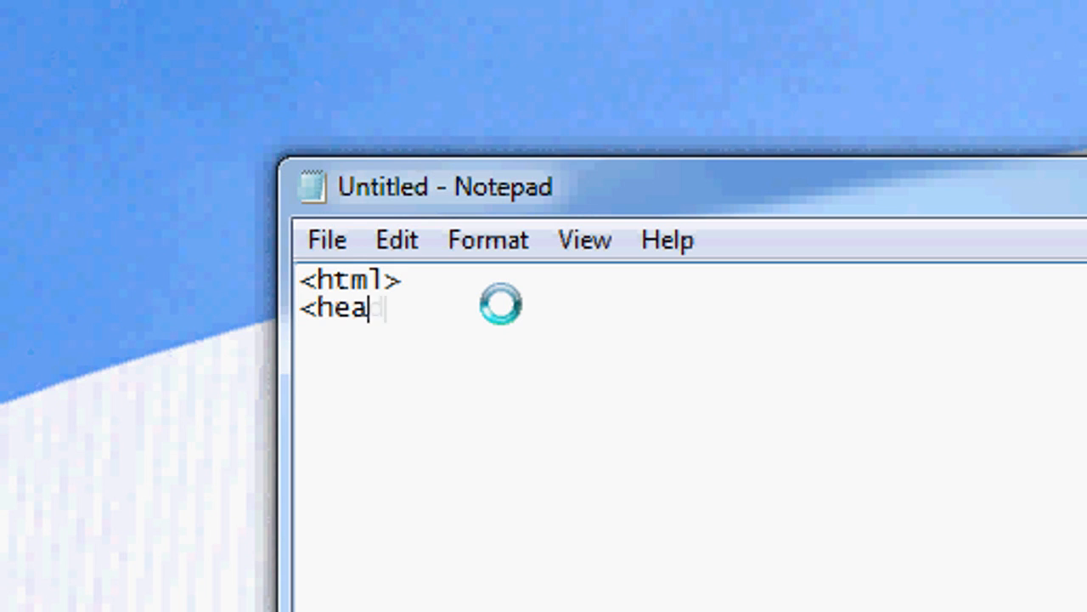
text(d>)
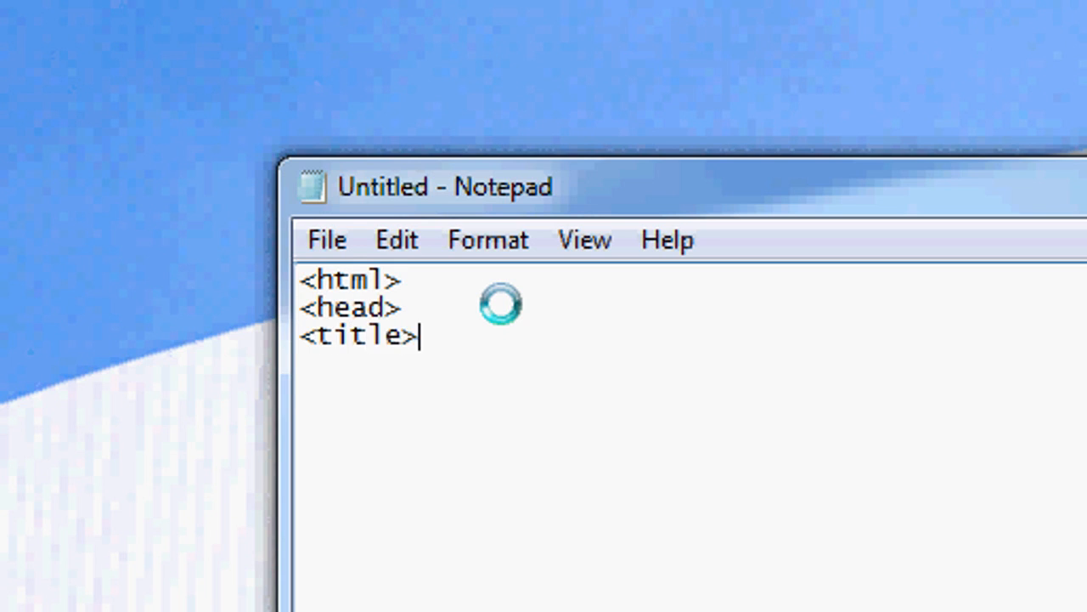
text(This page in)
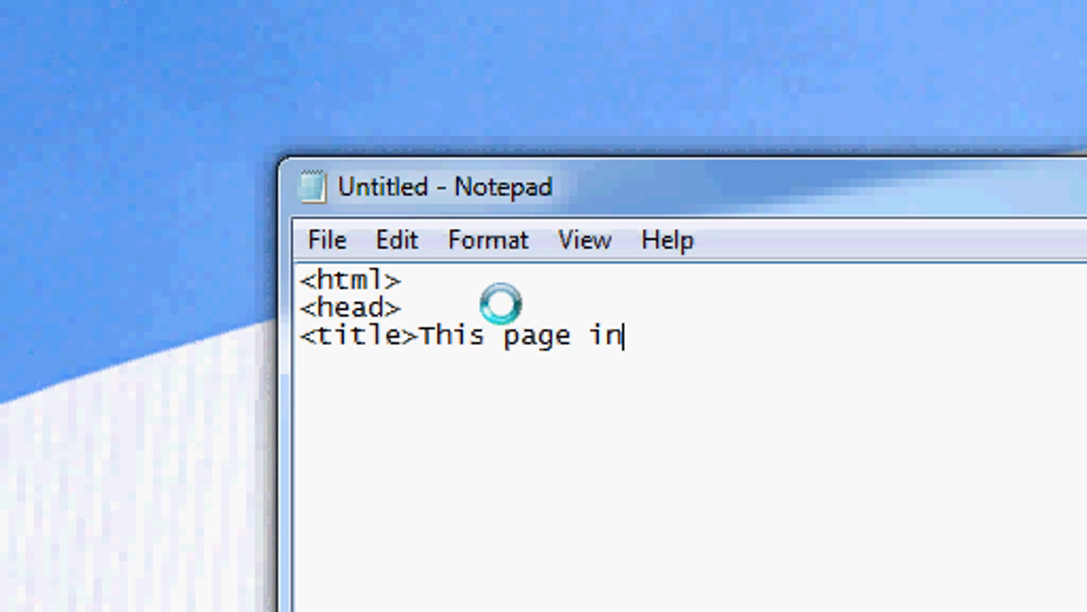
text(cludes CSS)
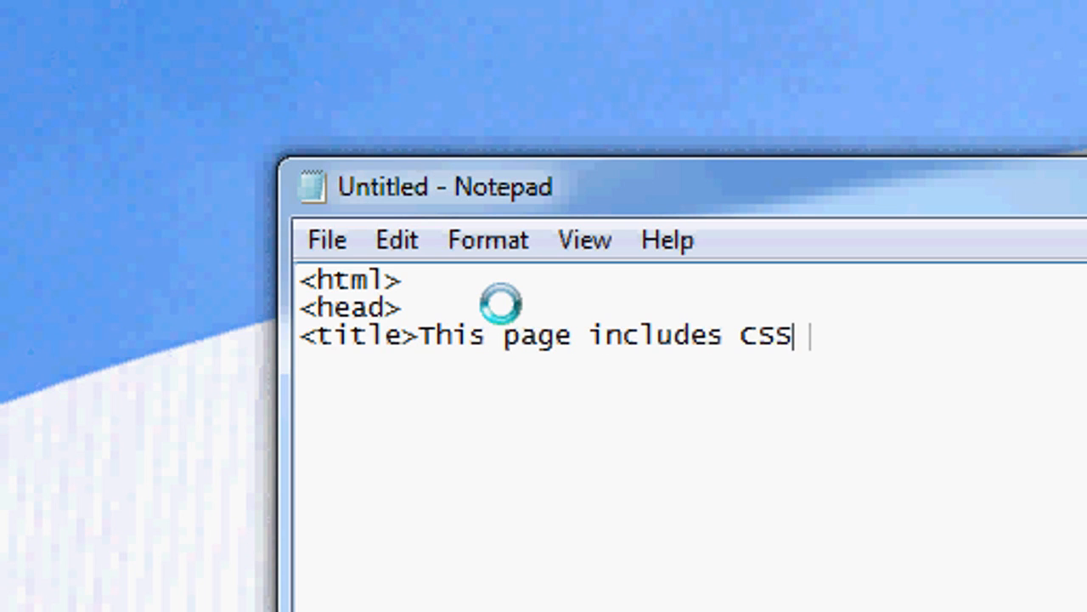
text(styling<)
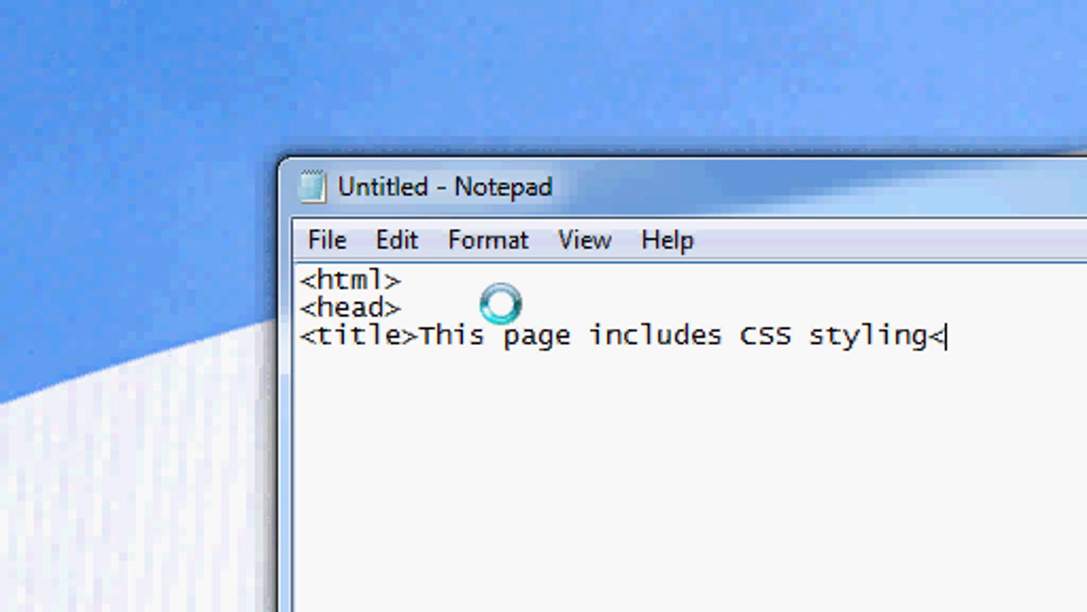
text(/title>)
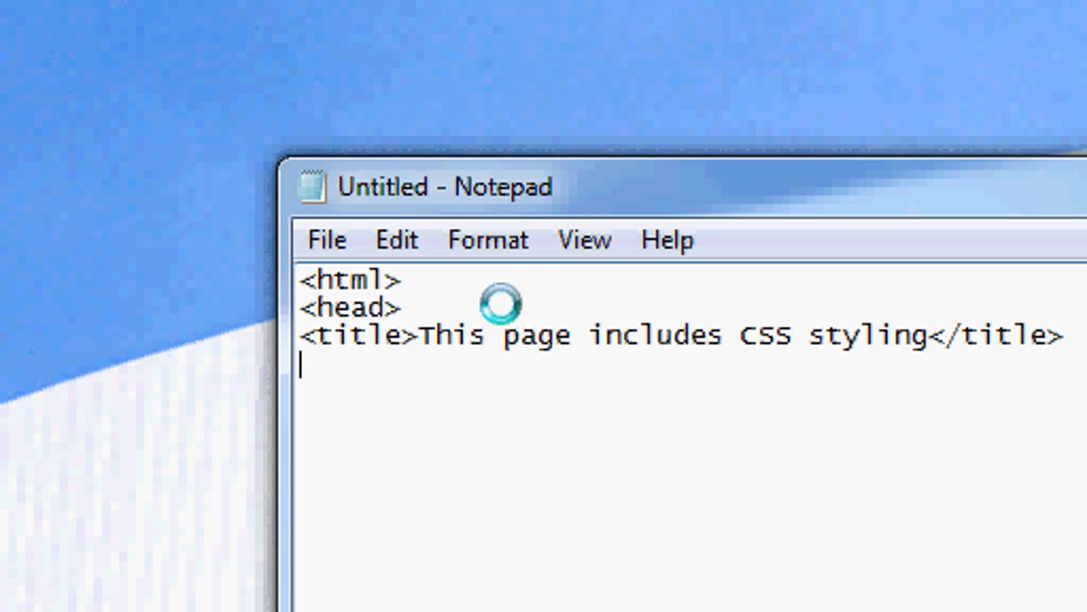
Add the style.css stylesheet link, close the head and open the body
text(<)
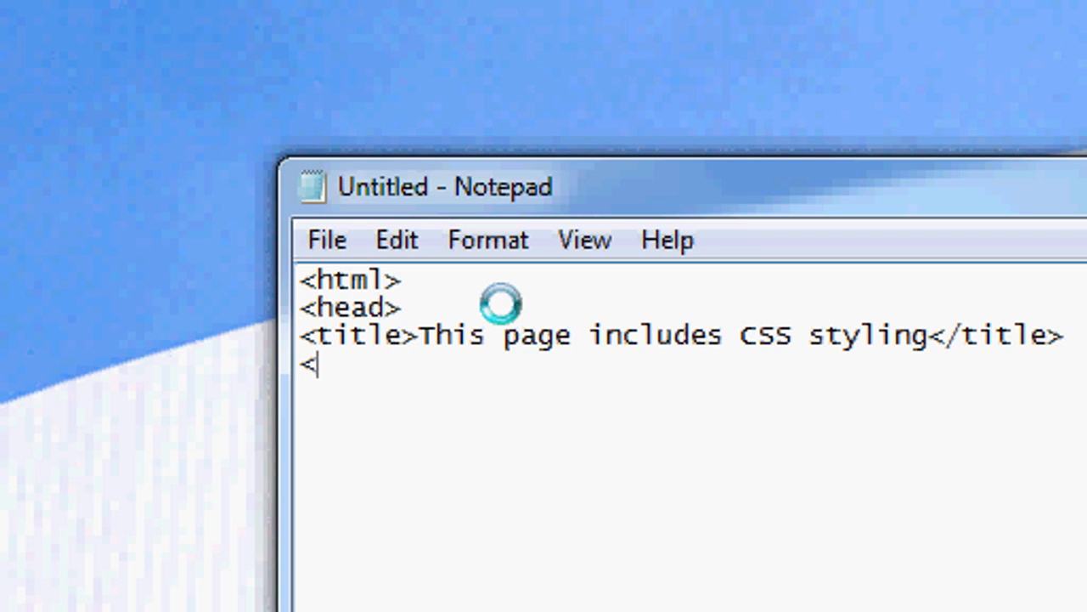
text(link)
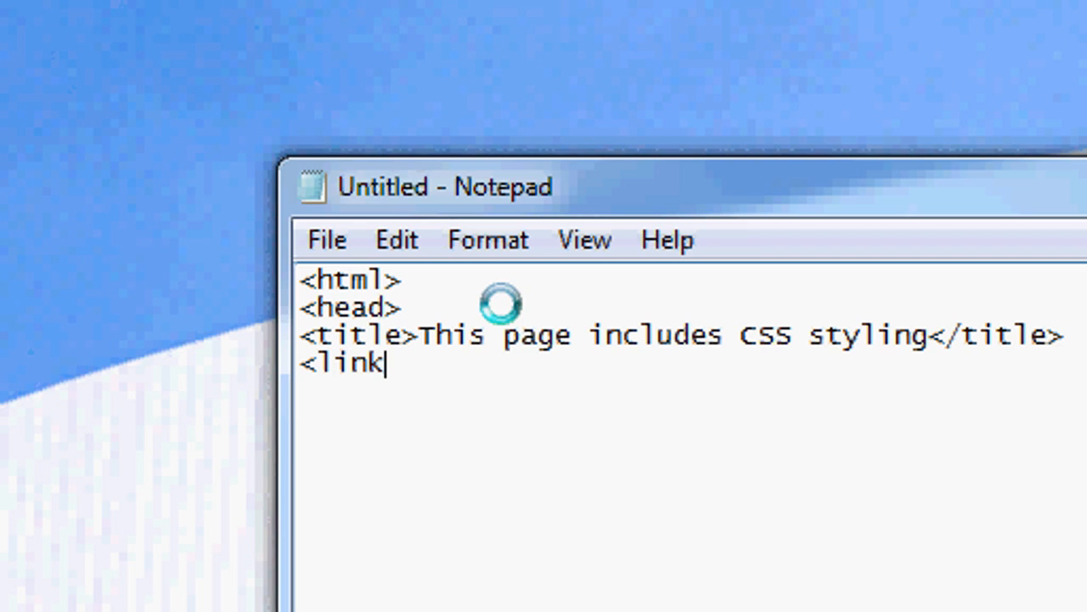
text(rel=)
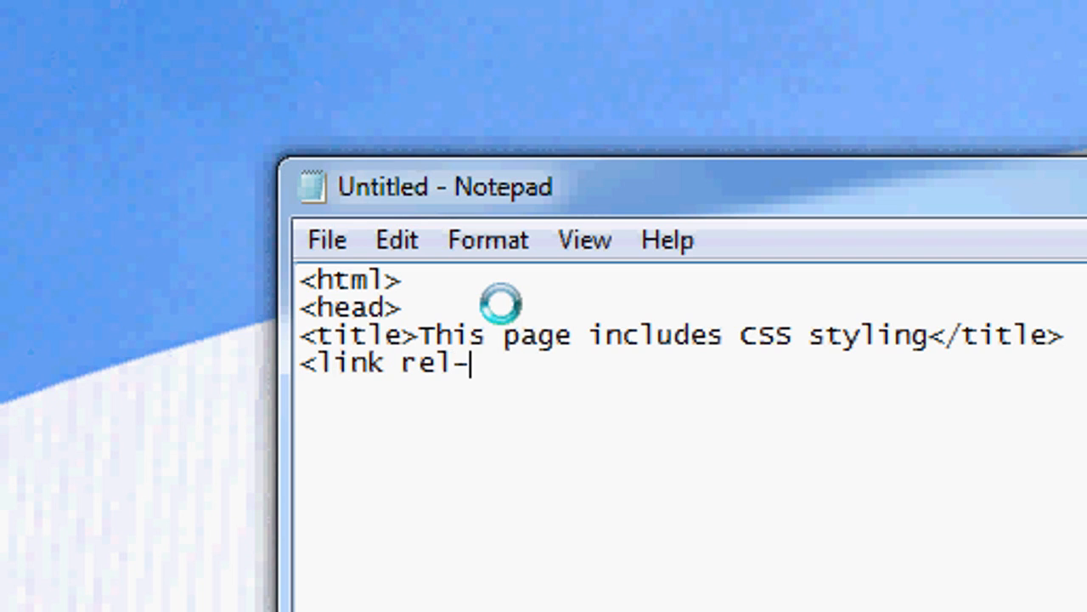
text(="style)
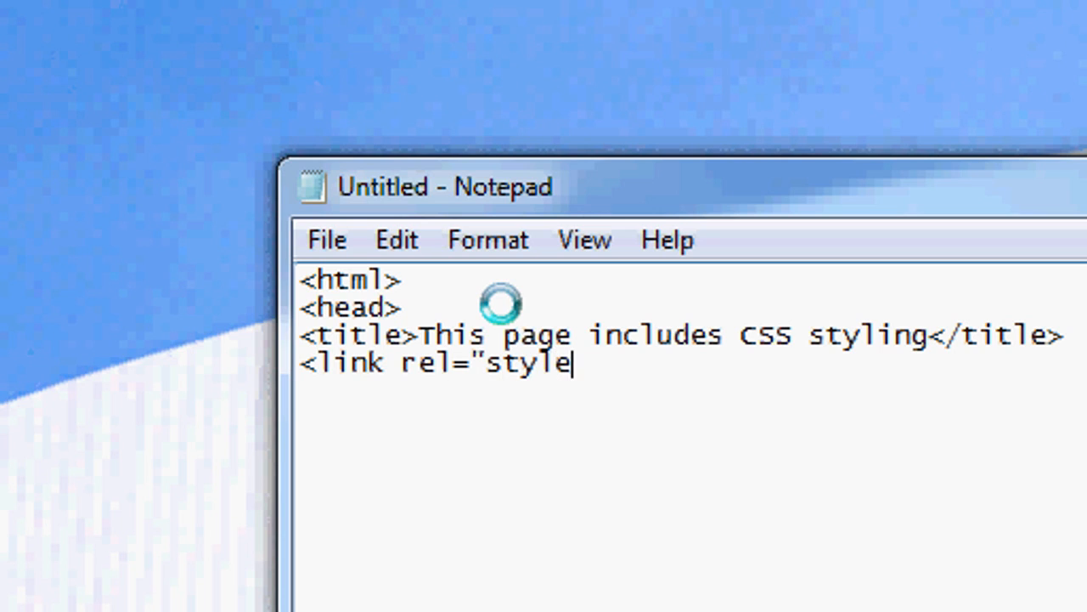
text(sheet")
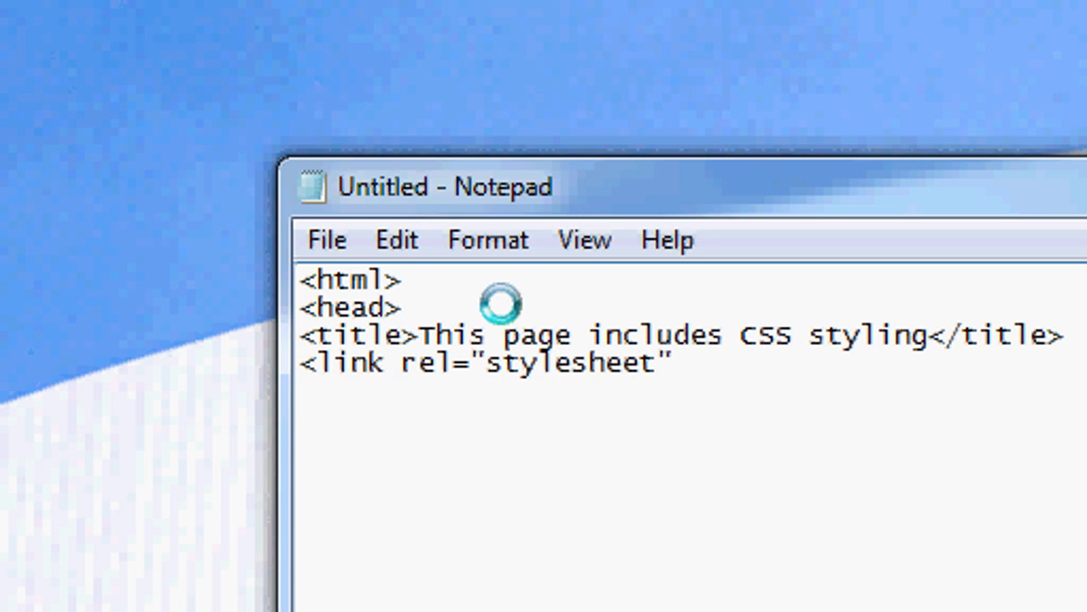
text(href=")
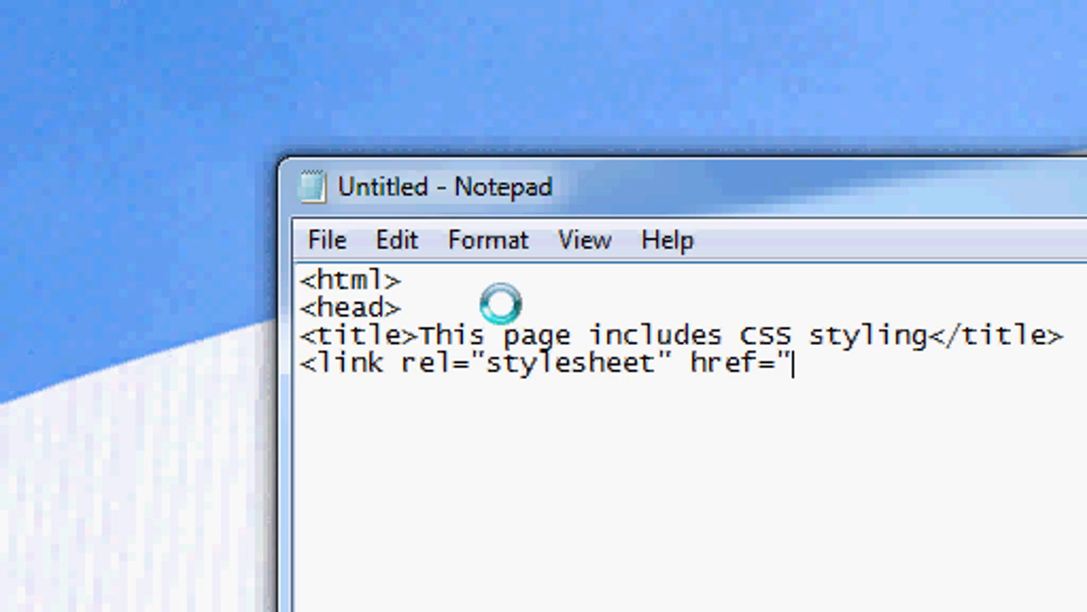
text(style.css")
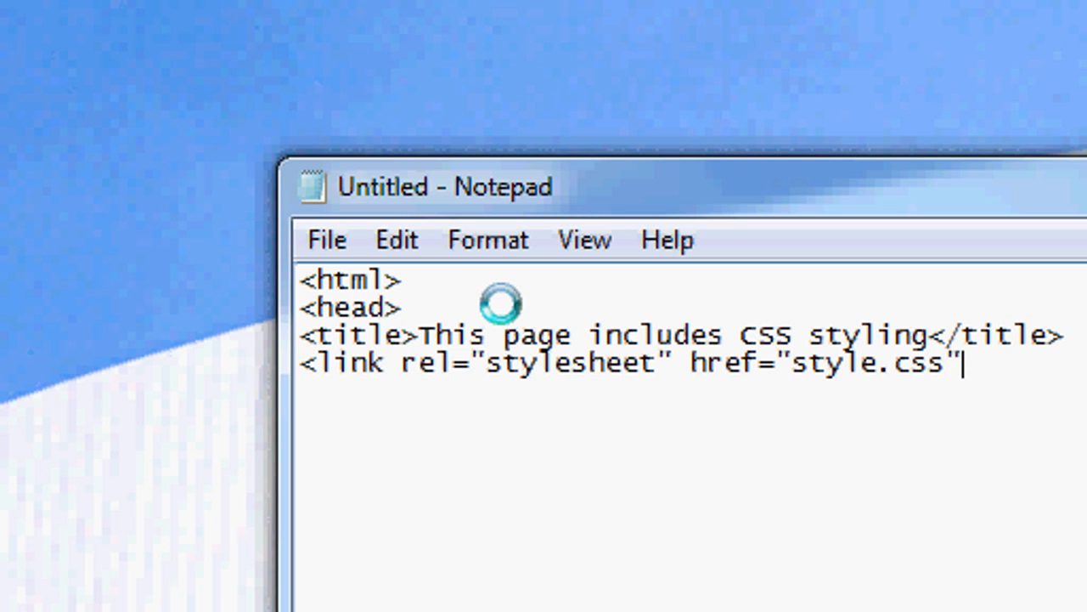
text(>)
text(<)
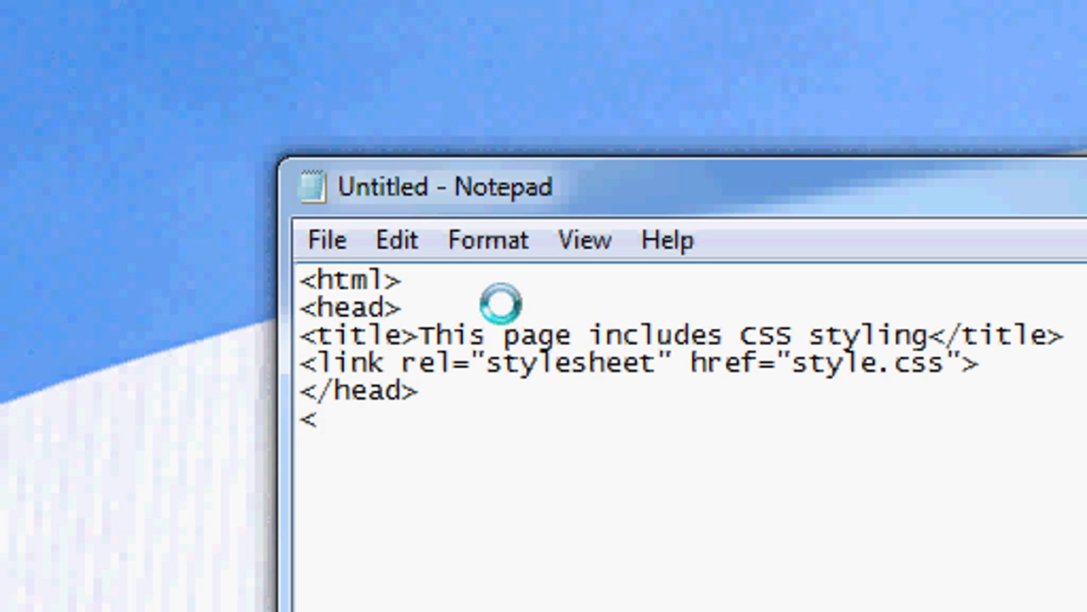
text(body>)
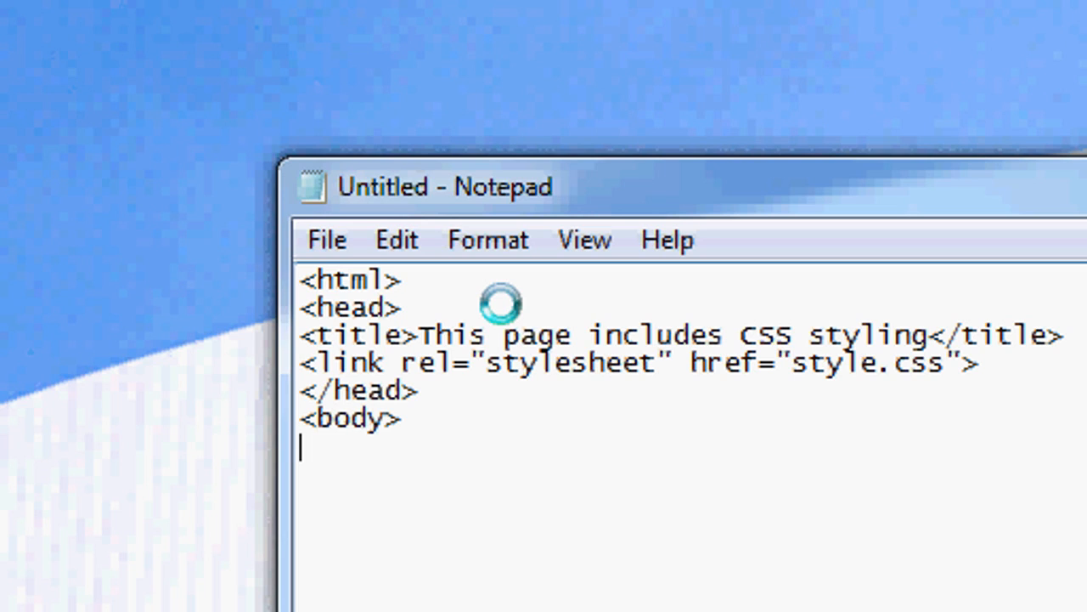
text(<)
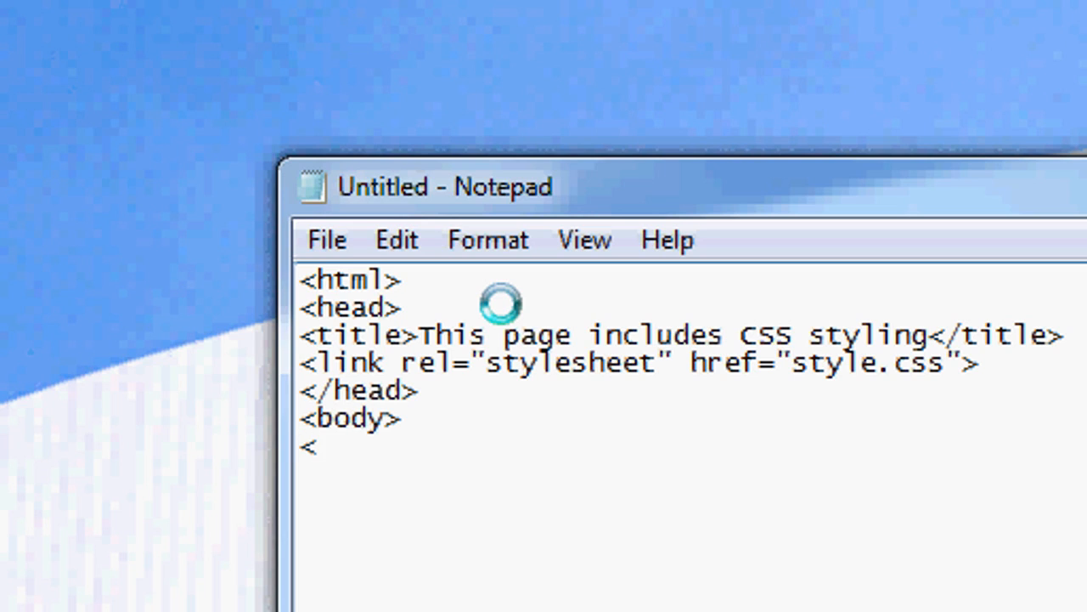
Add a div with class 'header' containing the styled header text line
text(dvi)
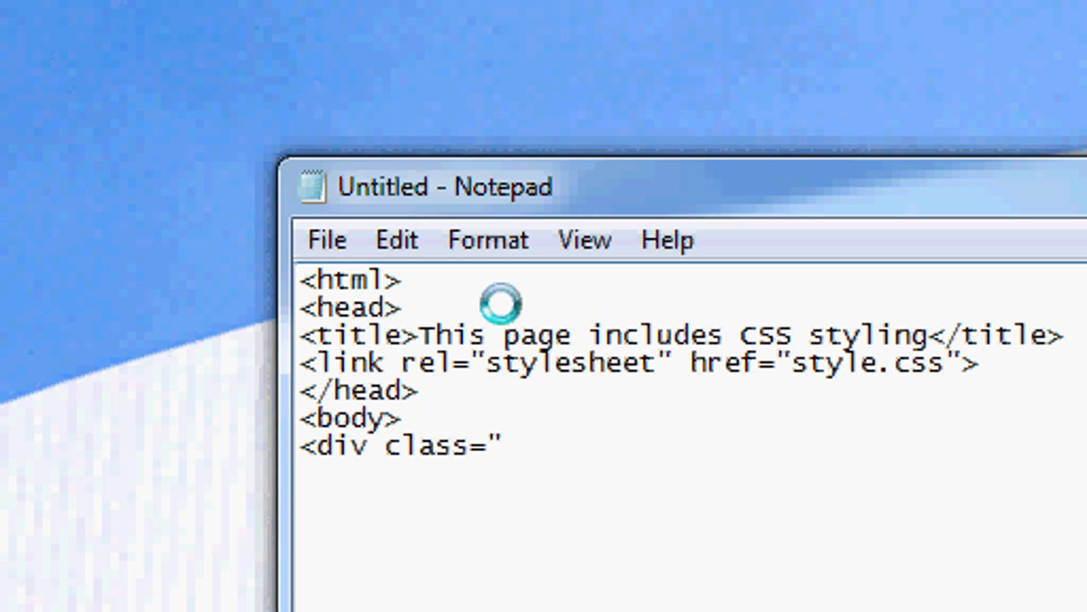
text(hgea)
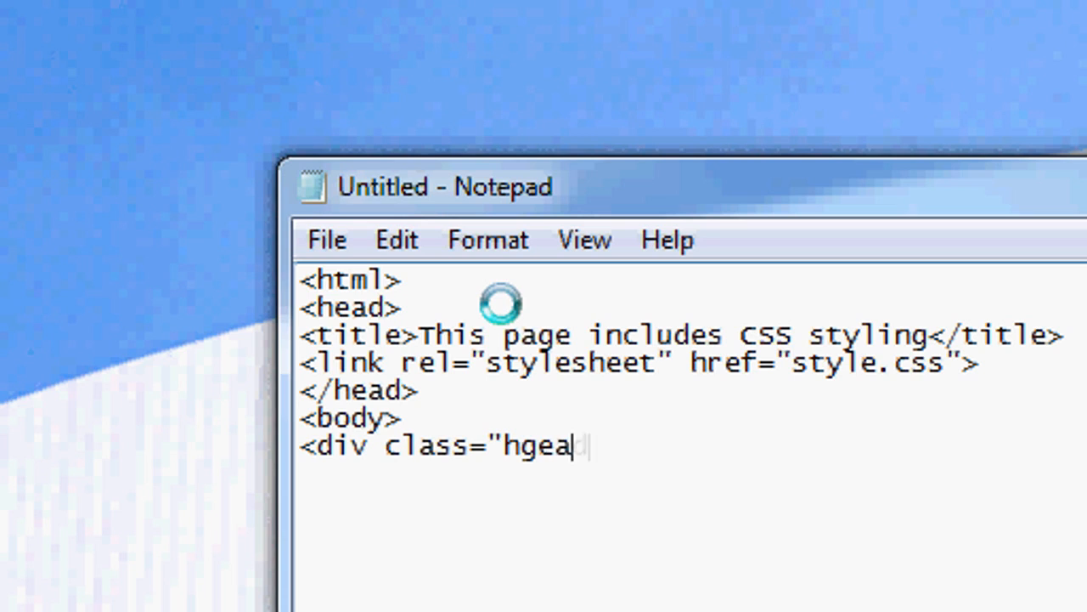
text(eader")
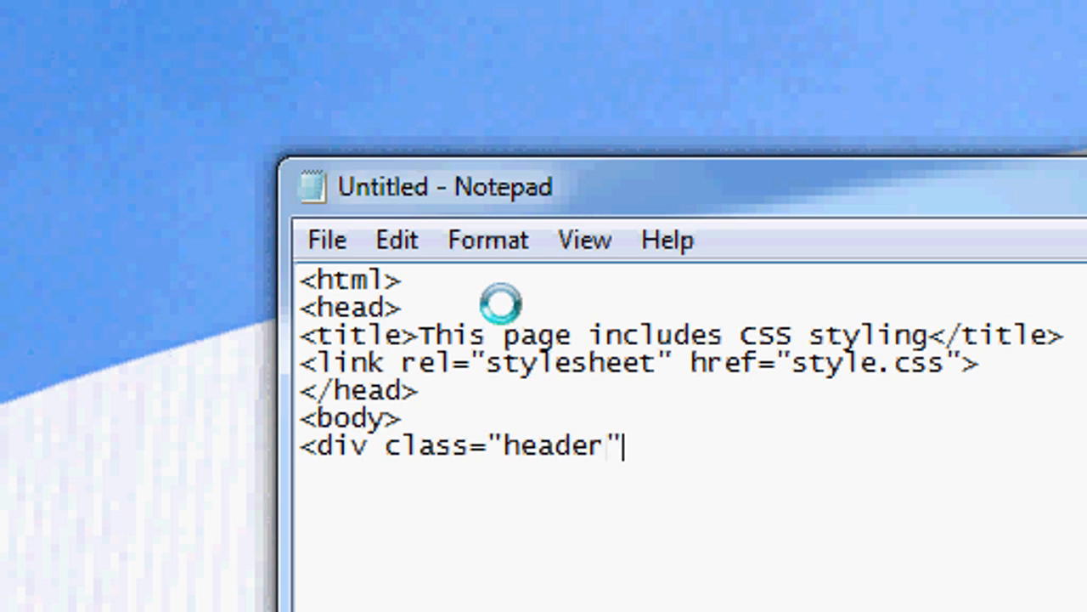
text(>)
text(</div>)
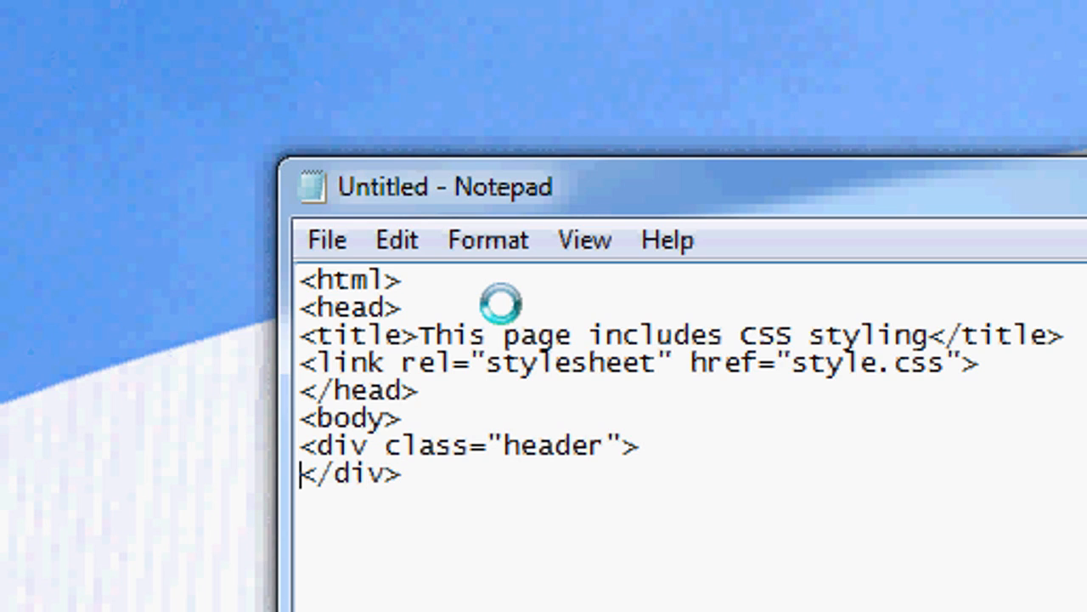
text(Thj)
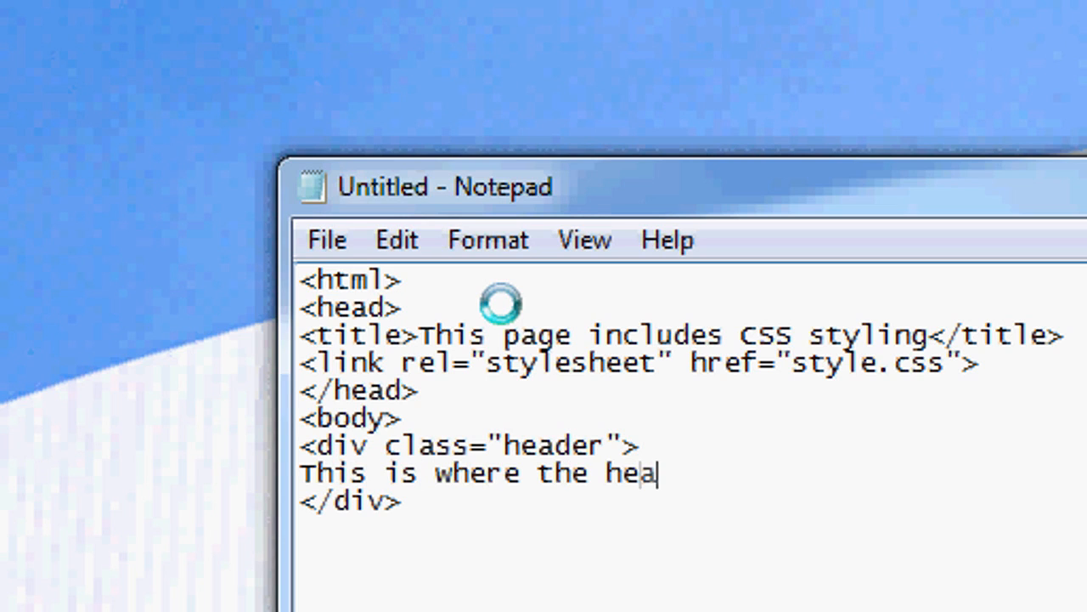
text(der text is)
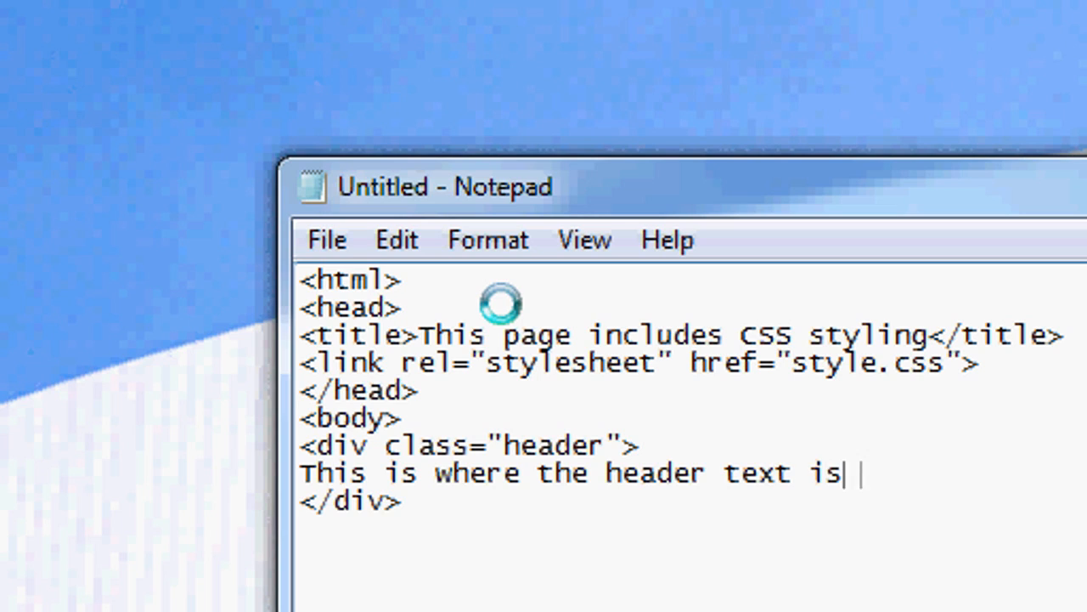
text(styled!)
click(693, 530)
text(<)
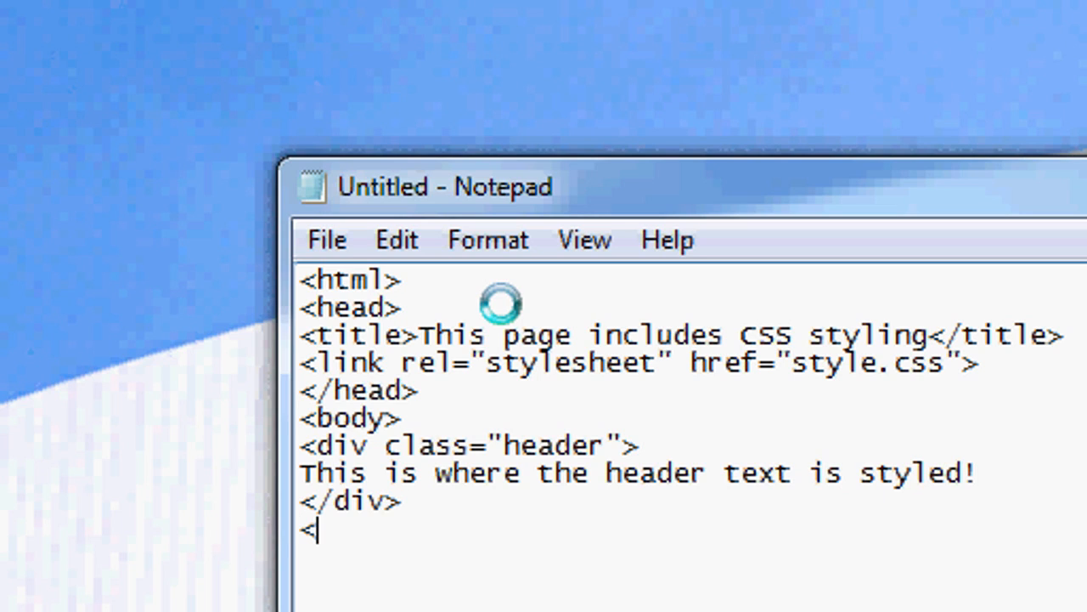
Add a 'main' div with the line 'This is the main text with CSS styling!'
text(div class=)
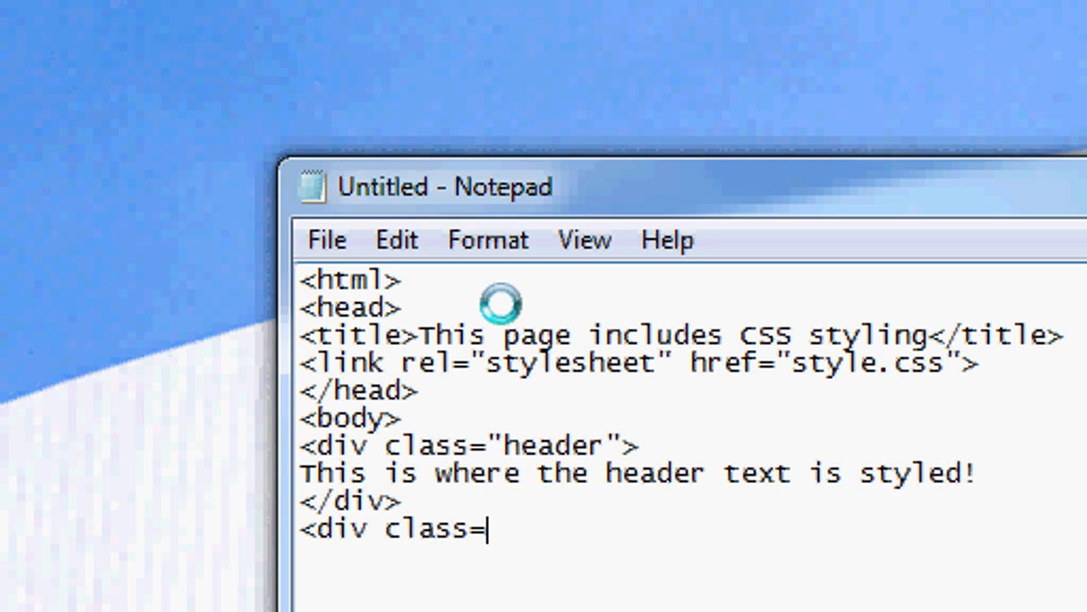
text("mainb)
text(This is the main)
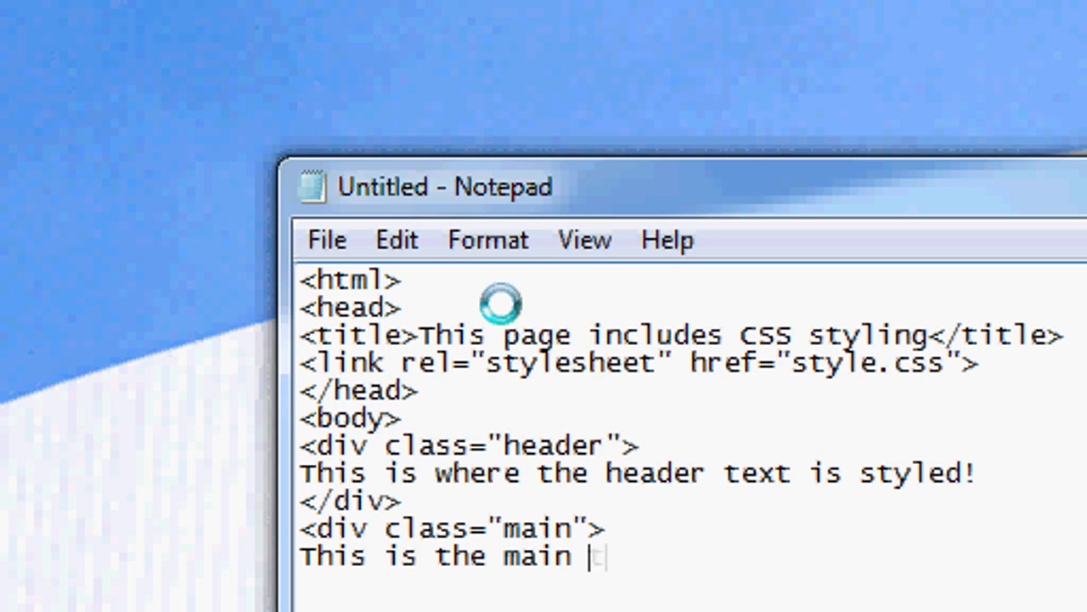
text(text with CSS)
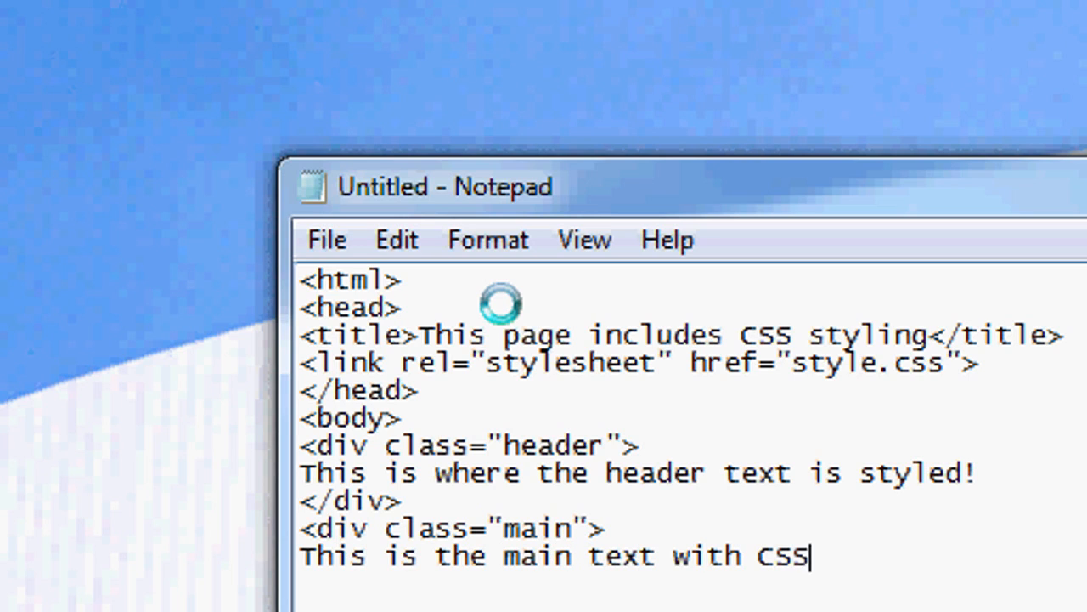
text(styling)
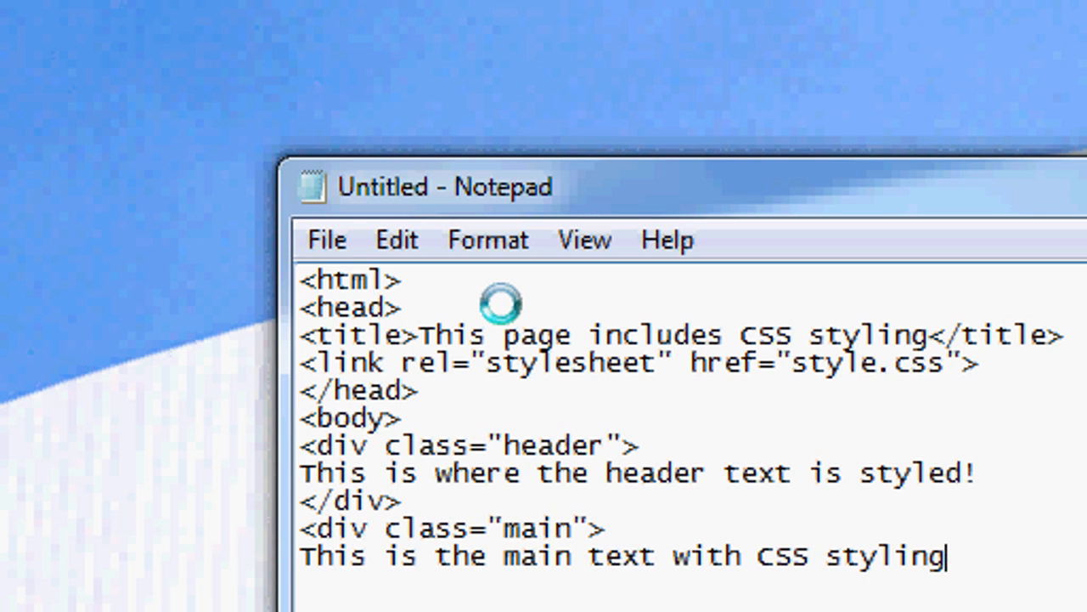
text(!)
text(</div>)
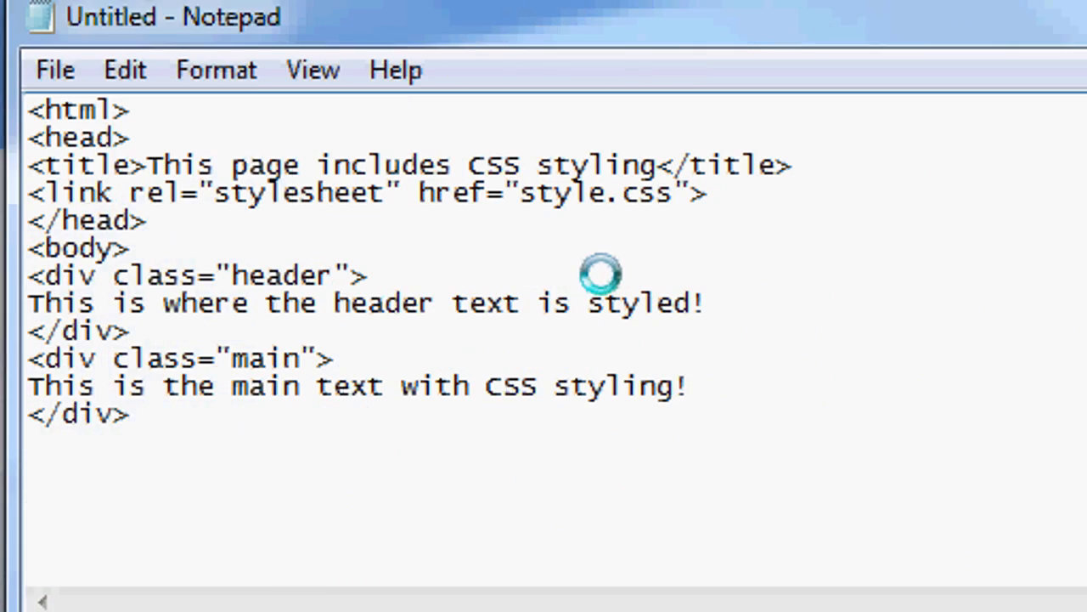
Add a closed footer div with 'This is the footer!' and a ©2011 Ed Johnson notice
text(<div class=")
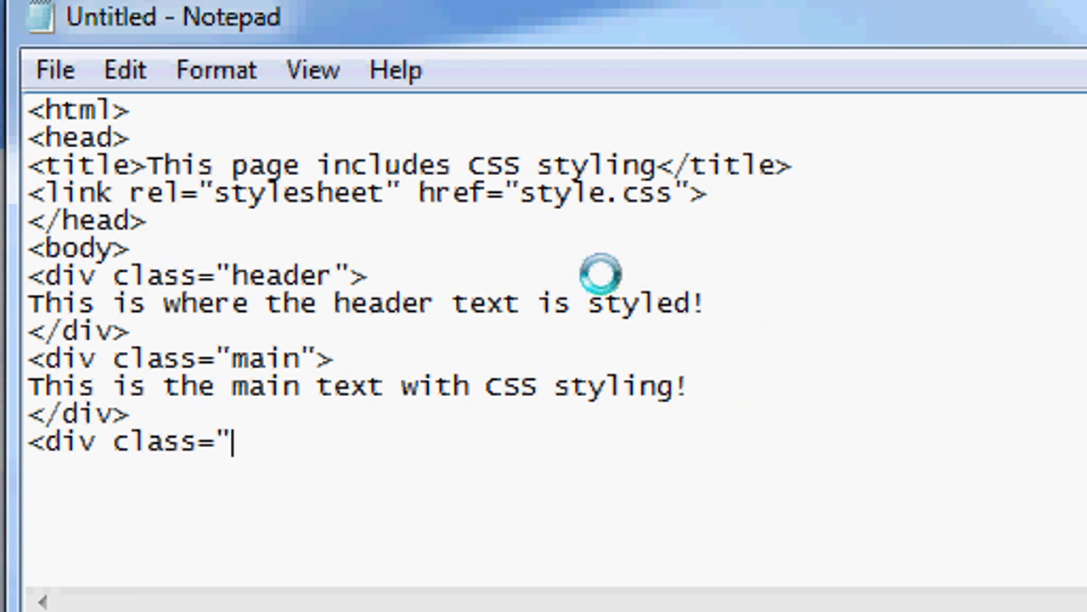
text(footer">)
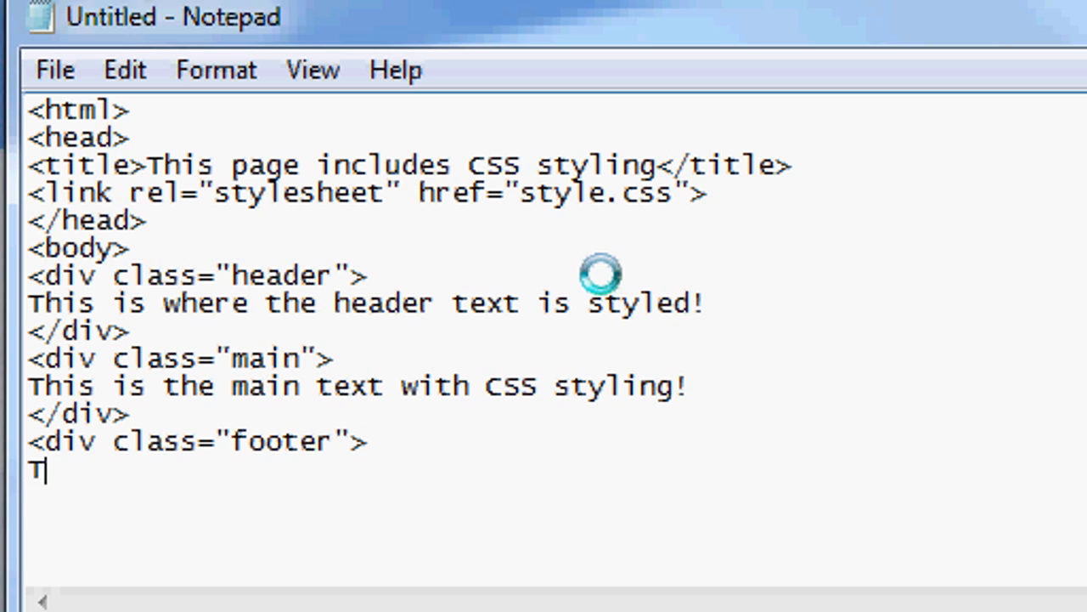
text(his is the footer)
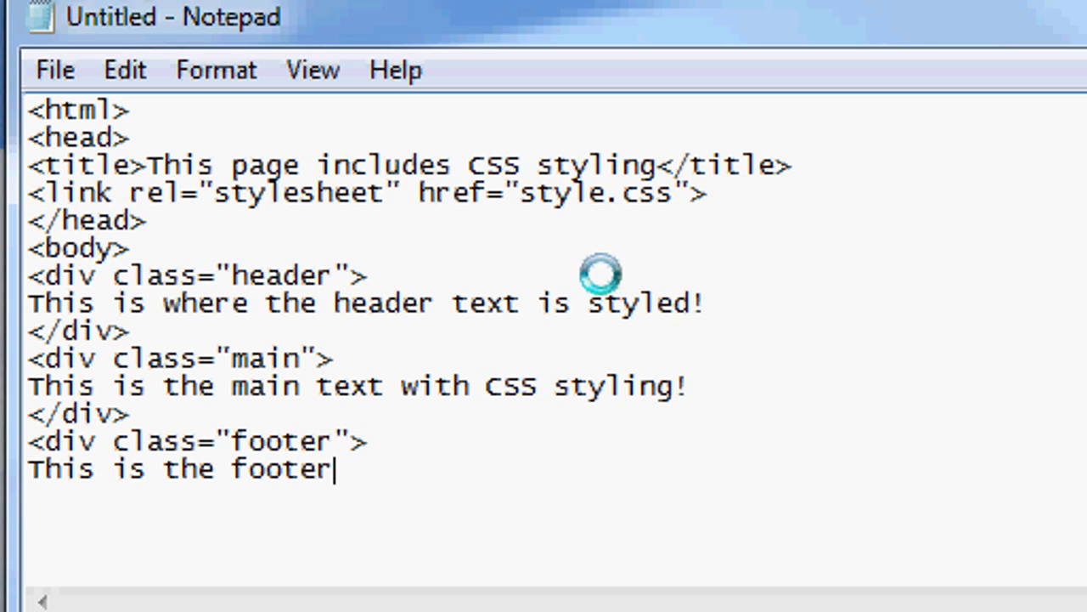
text(!)
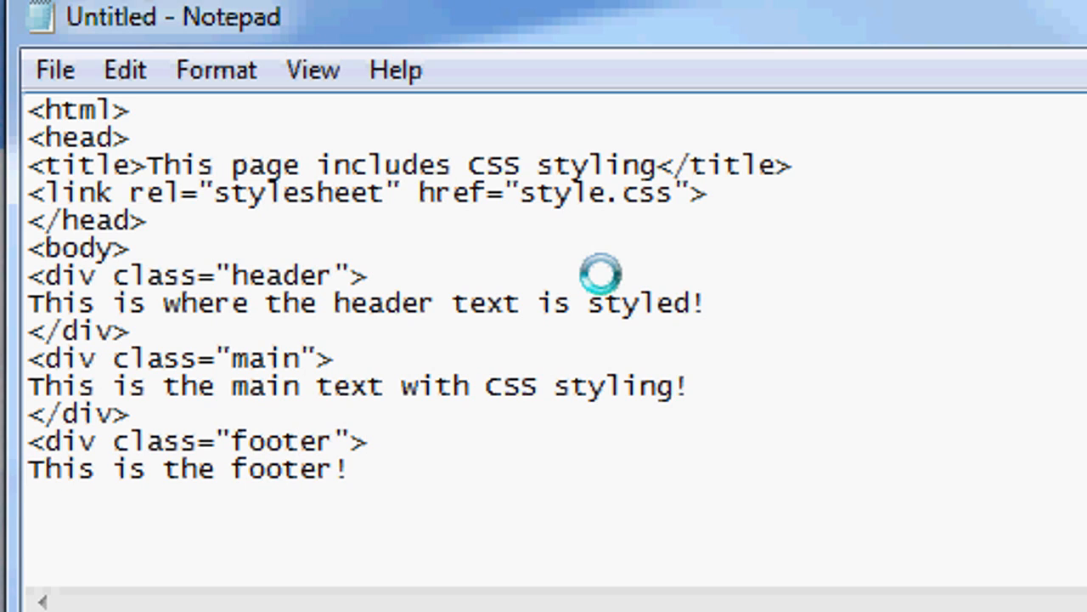
text(&copy;)
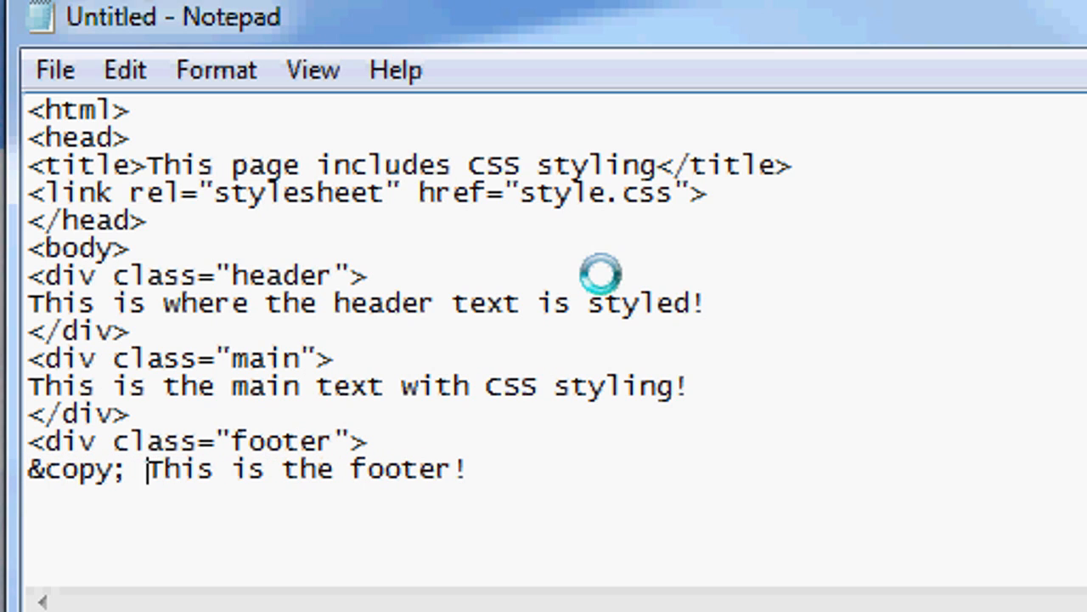
text(20)
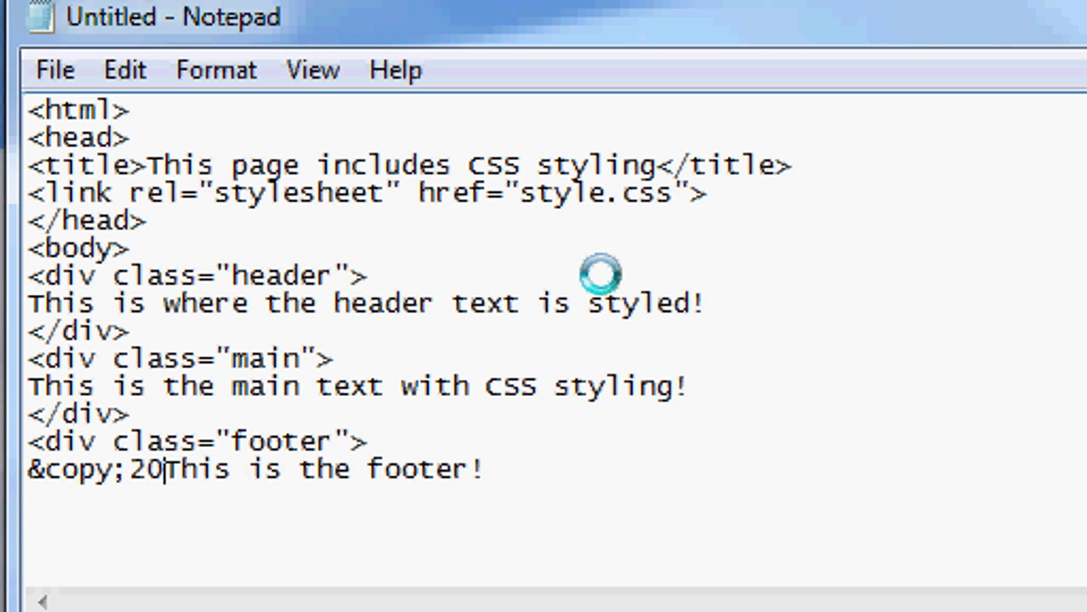
text(11 Ed)
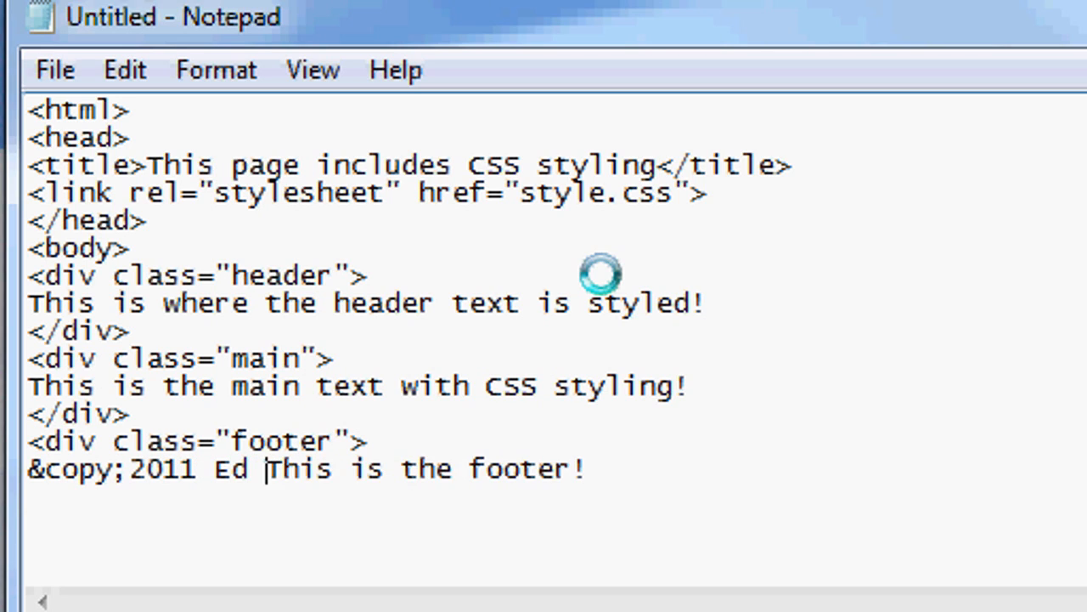
text(Johnson.)
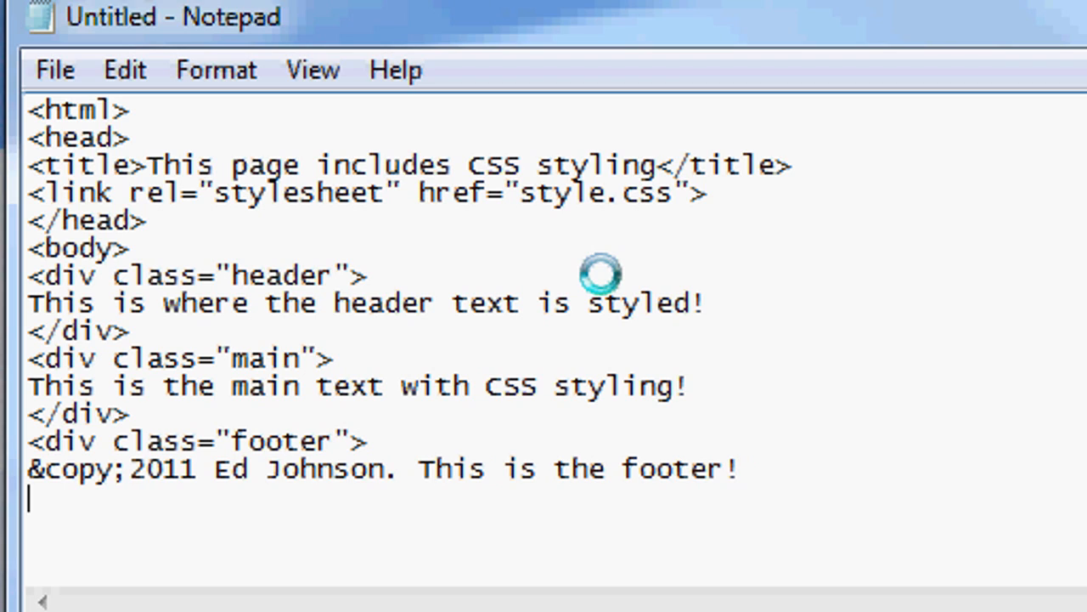
text(</div>)
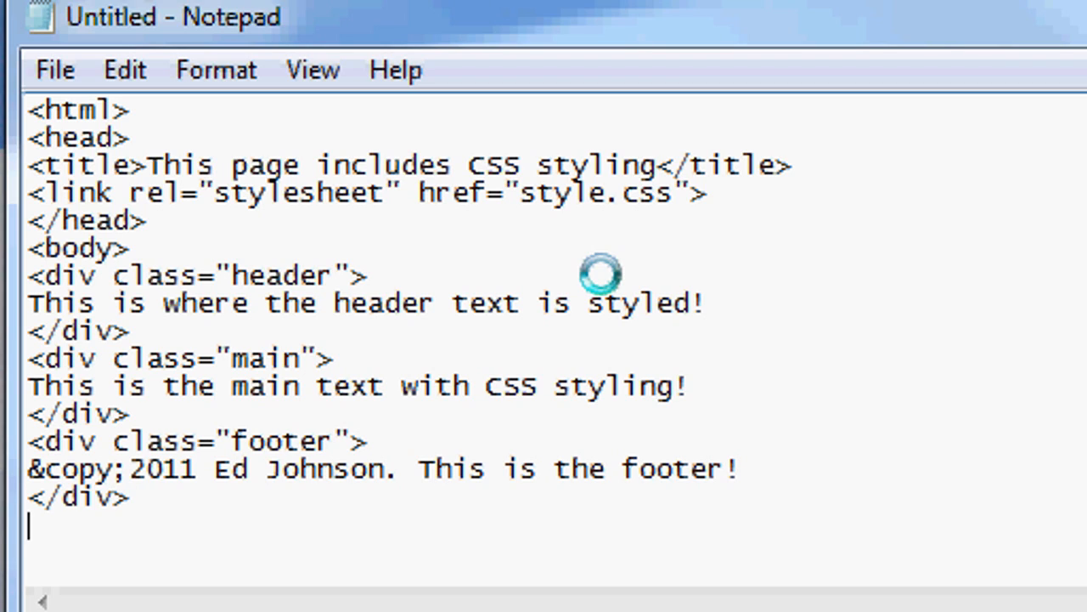
Close the body and html tags
text(</bo)
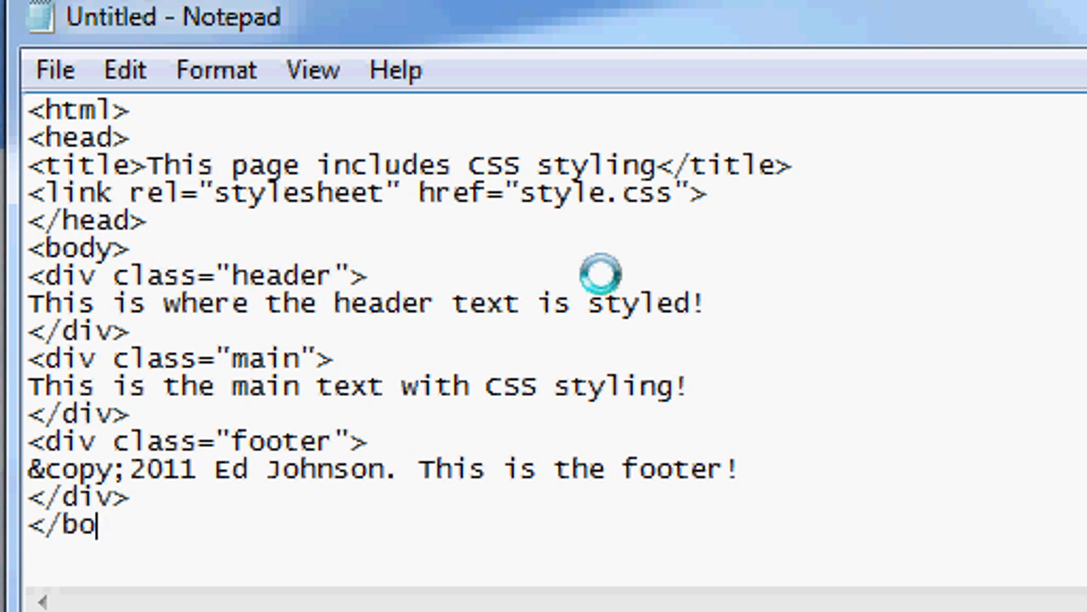
text(dy>)
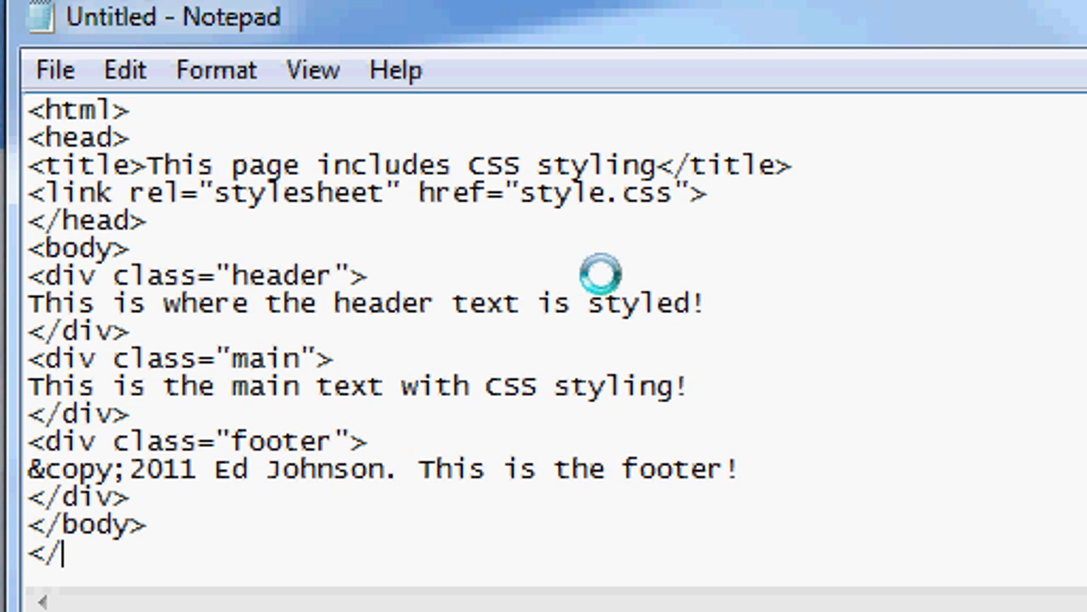
text(html>)
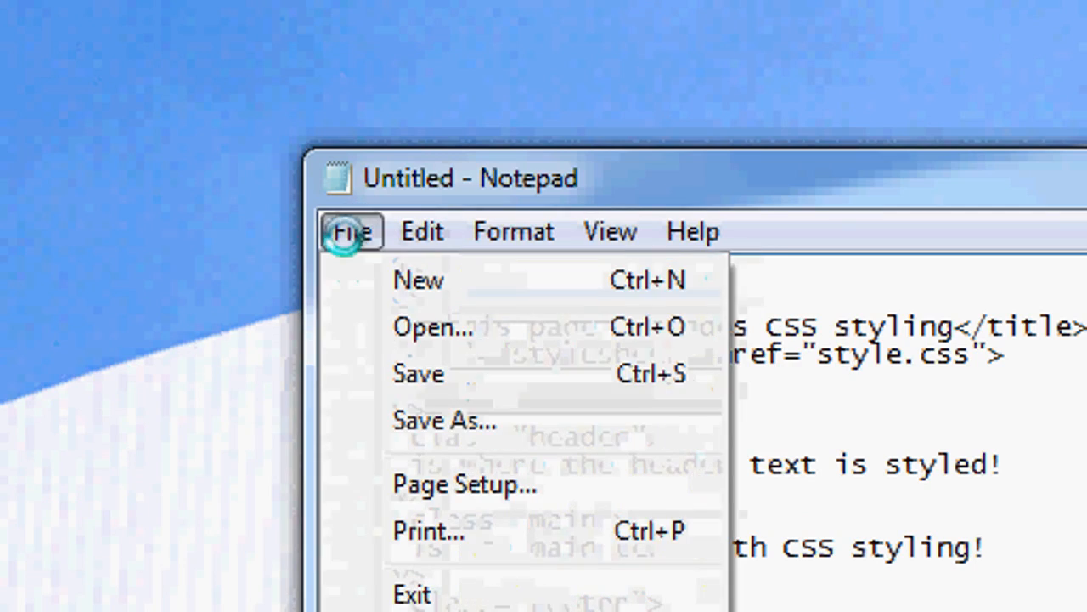
Save the page to the desktop as index.html using Save As
click(444, 420)
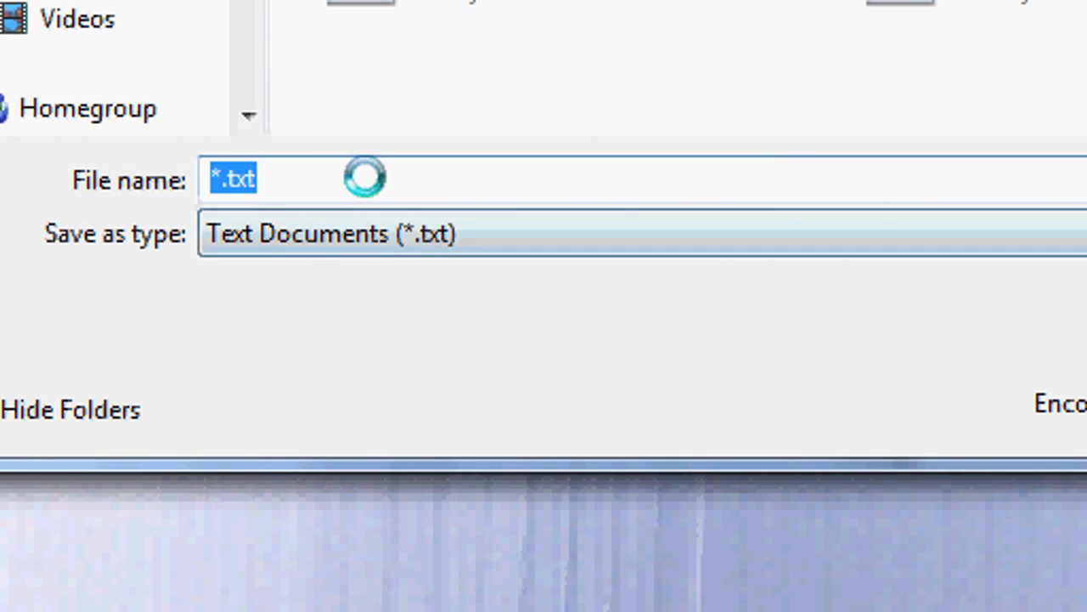
text(index.html)
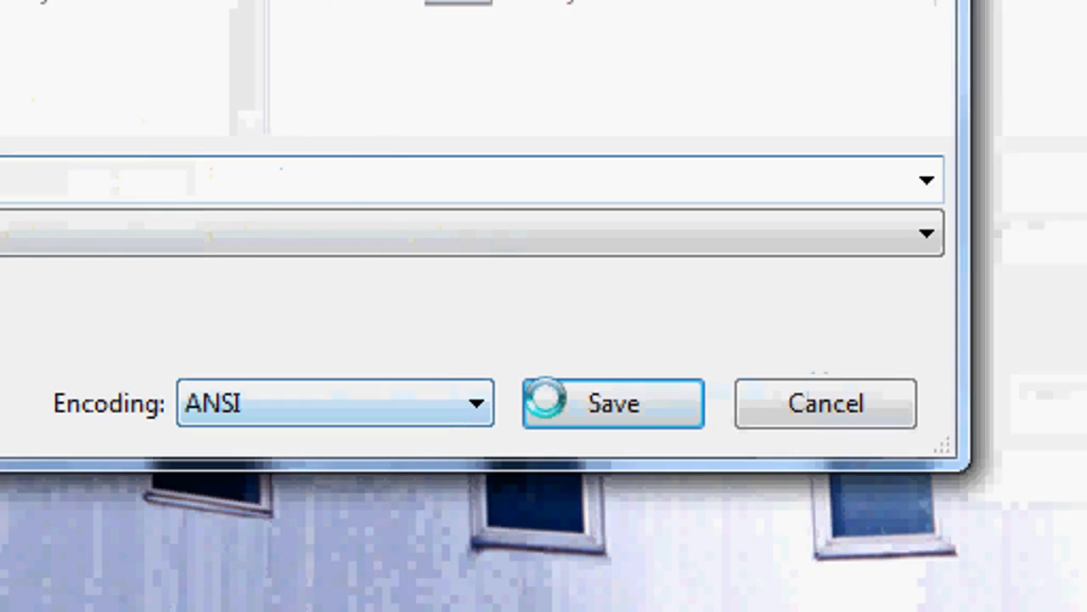
click(613, 404)
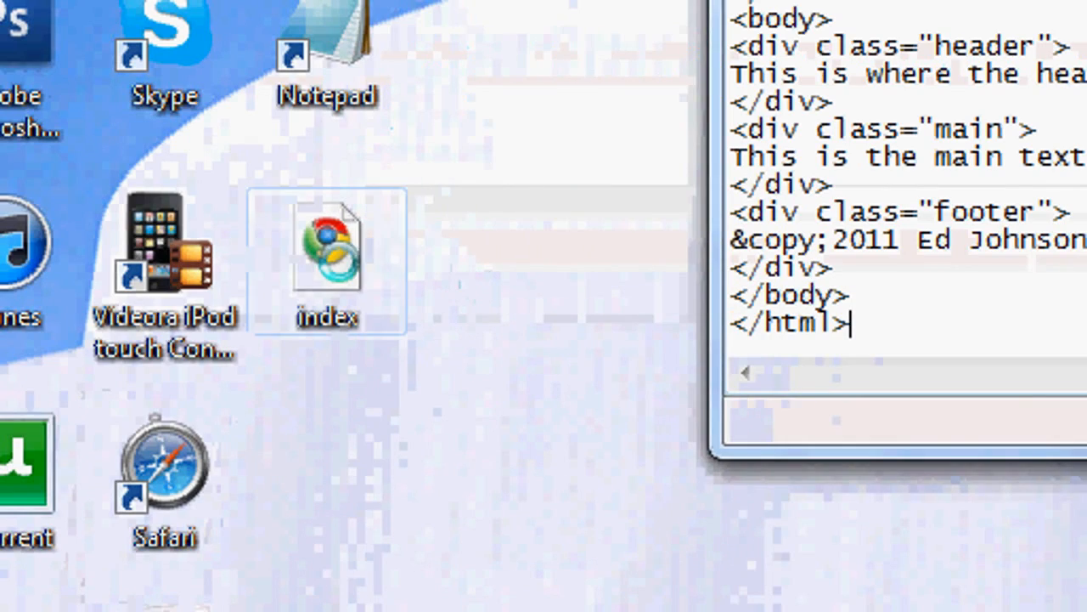
double_click(327, 246)
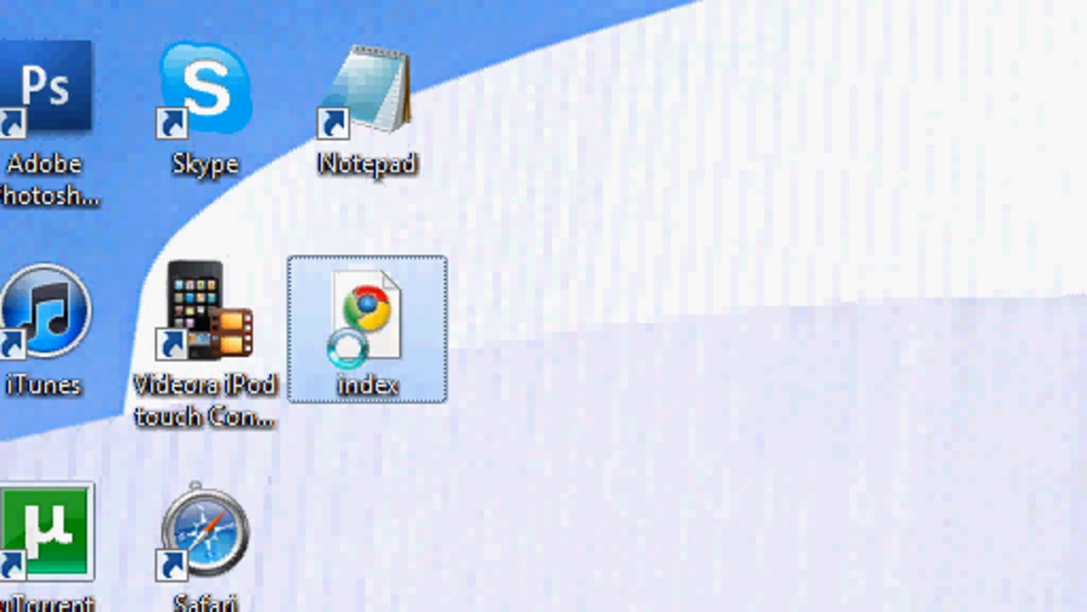
Open index.html in Chrome to view the unstyled header, main and footer lines
double_click(368, 327)
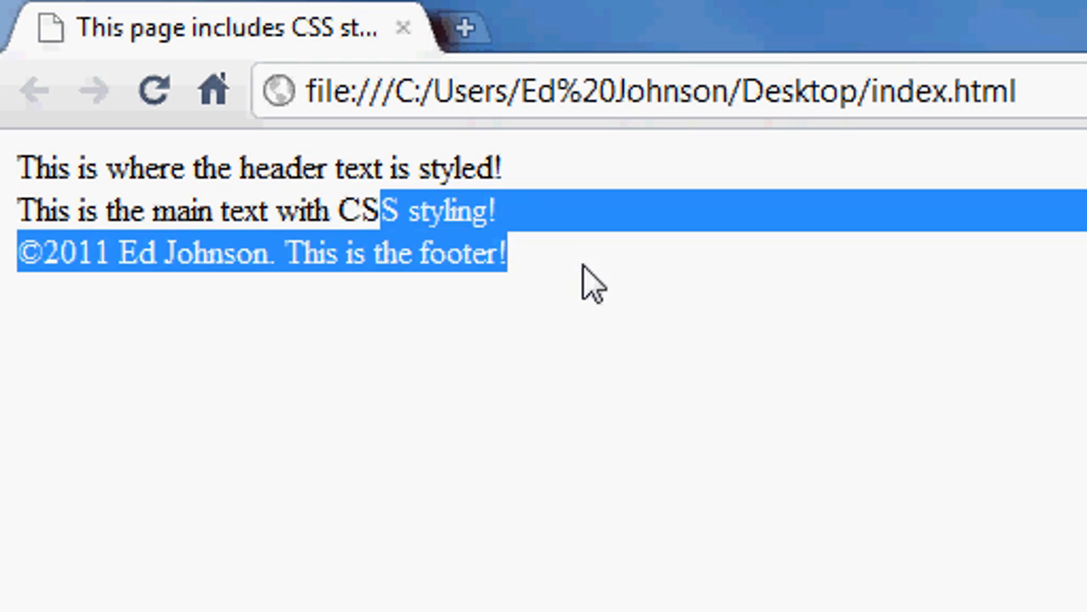
click(42, 168)
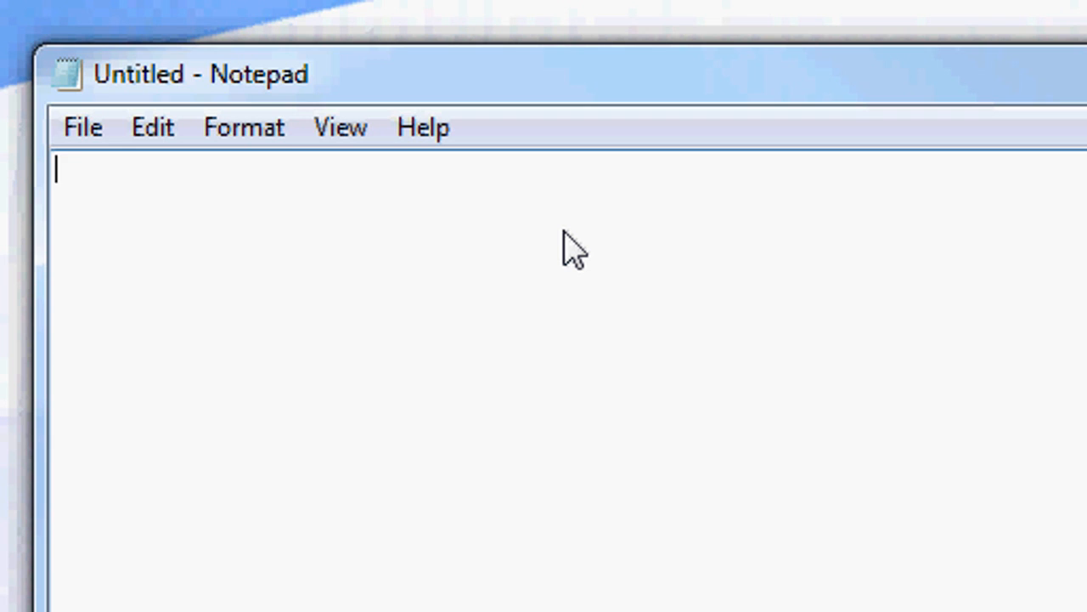
Type the CSS rule body {font-family: arial;} in the new Notepad document
text(body)
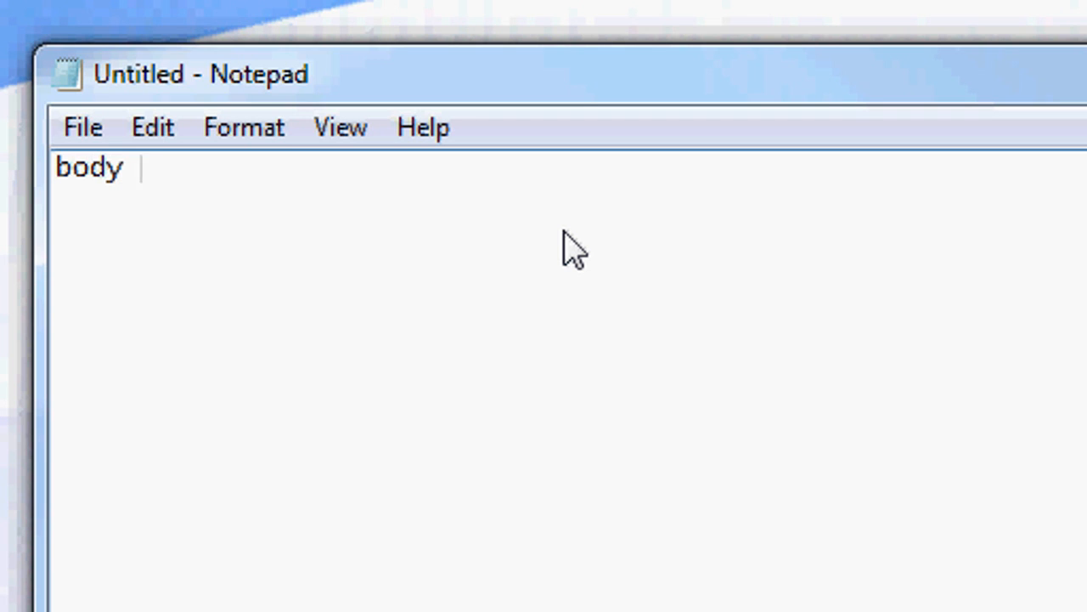
text({)
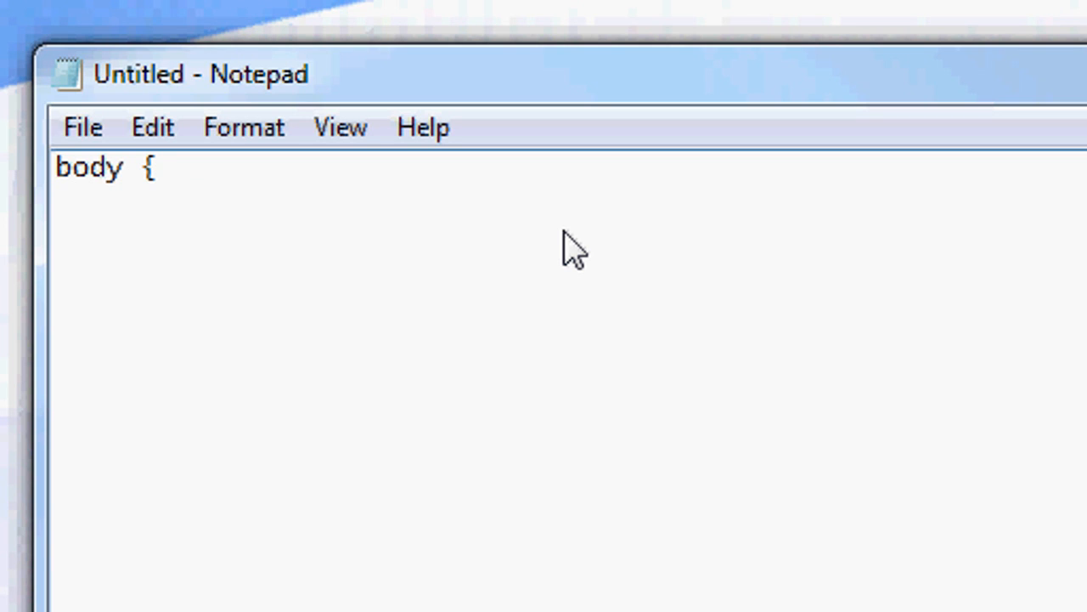
key(Enter)
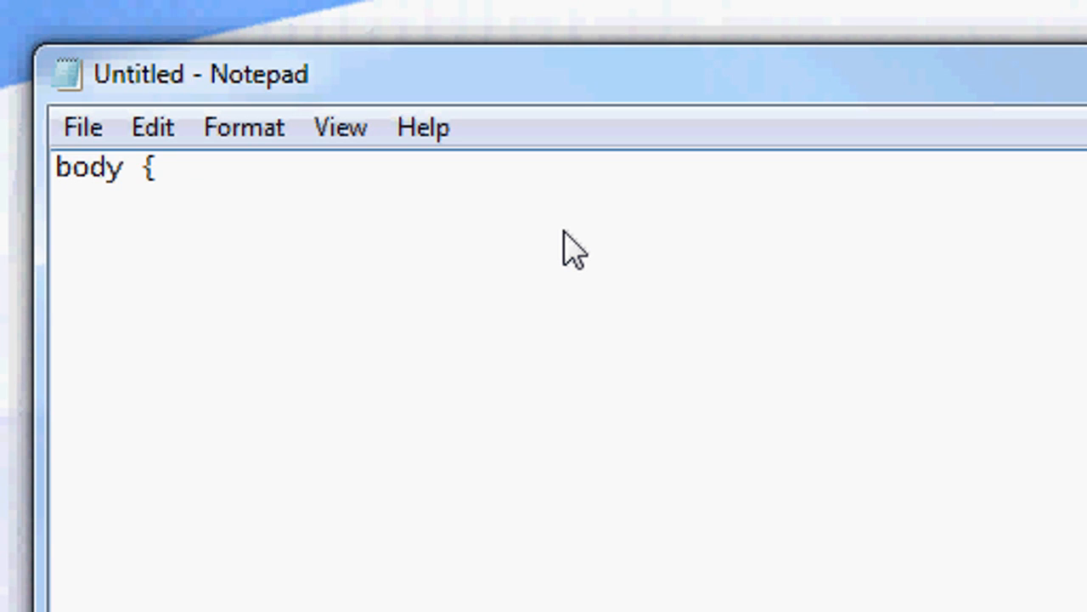
click(156, 167)
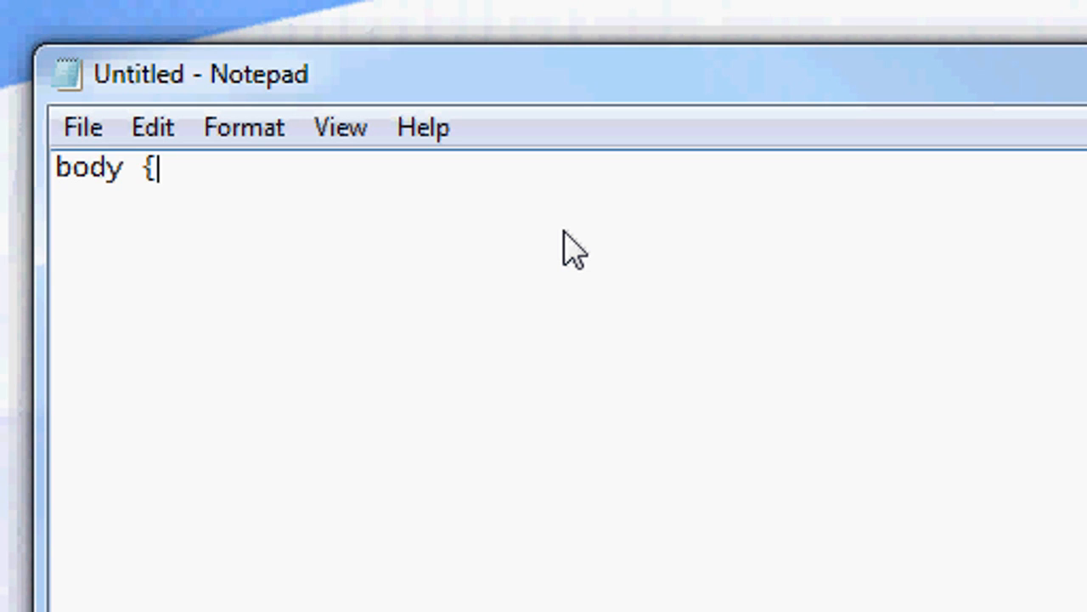
text(font-f)
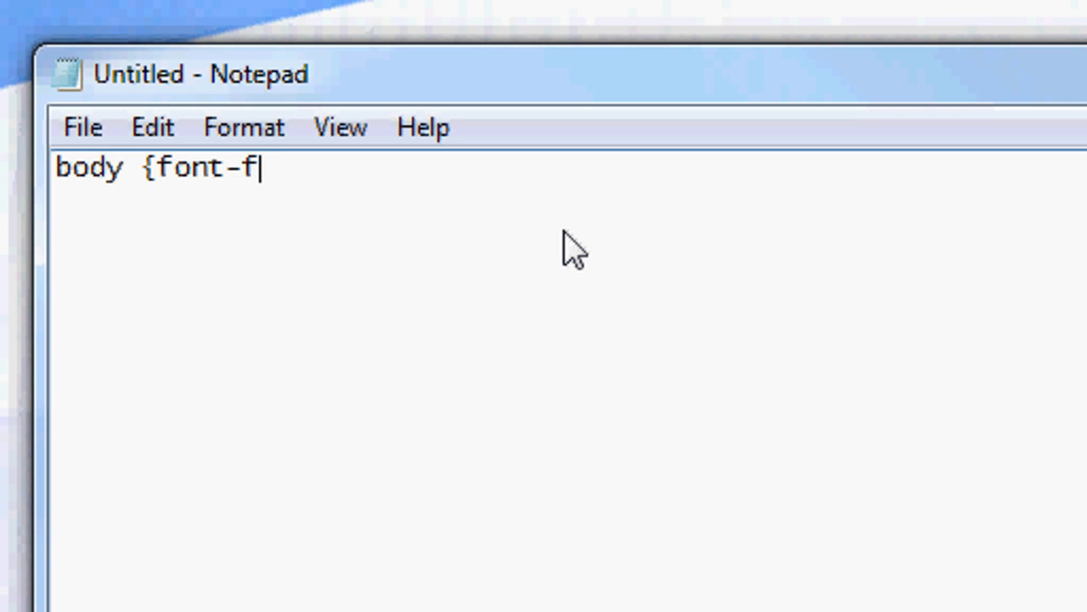
text(amily: a)
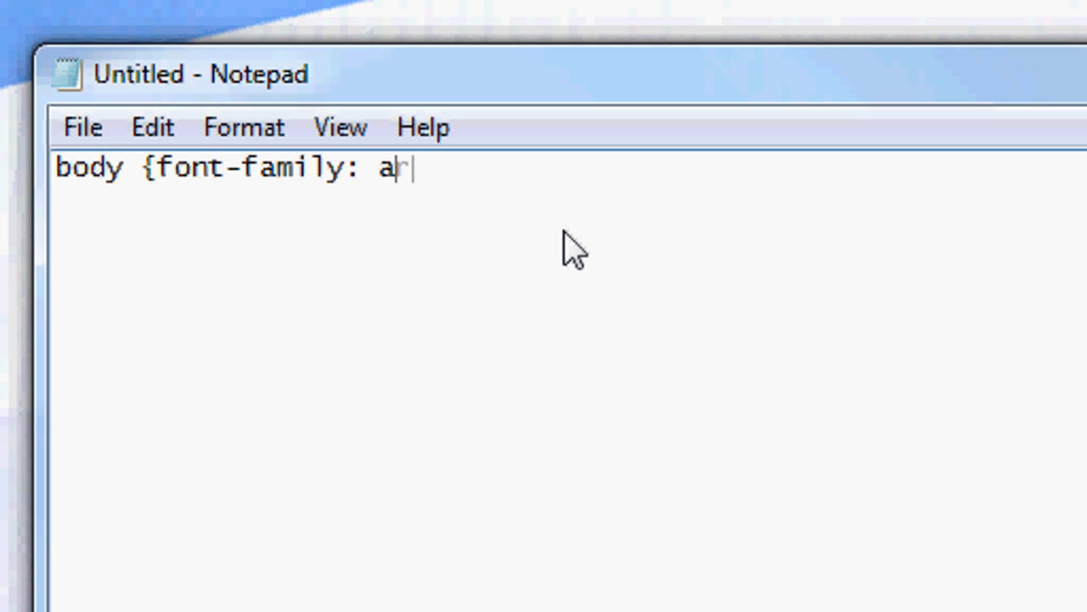
text(rial)
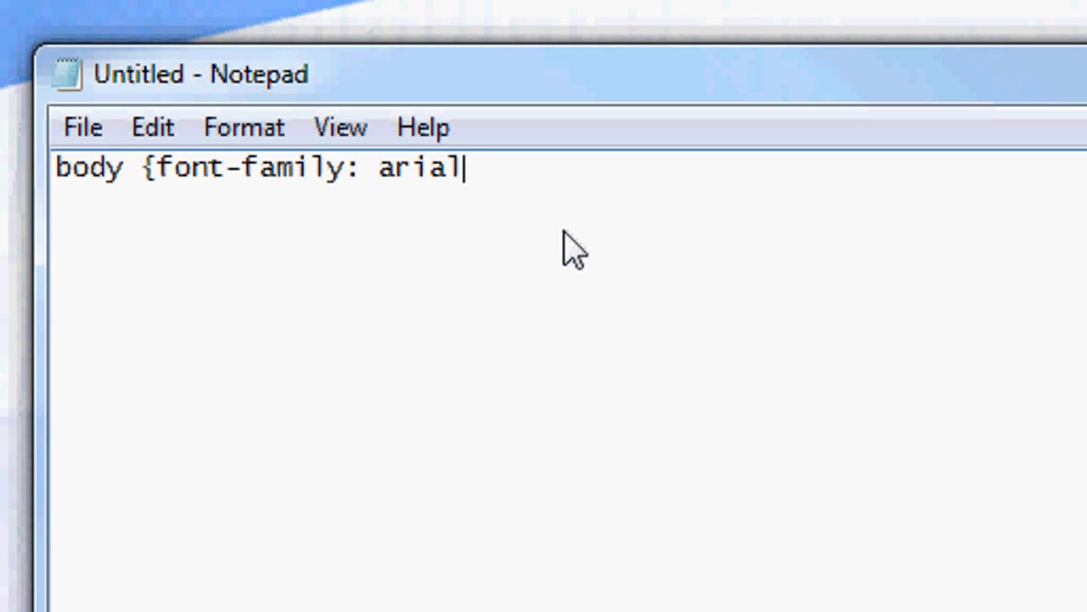
text(;})
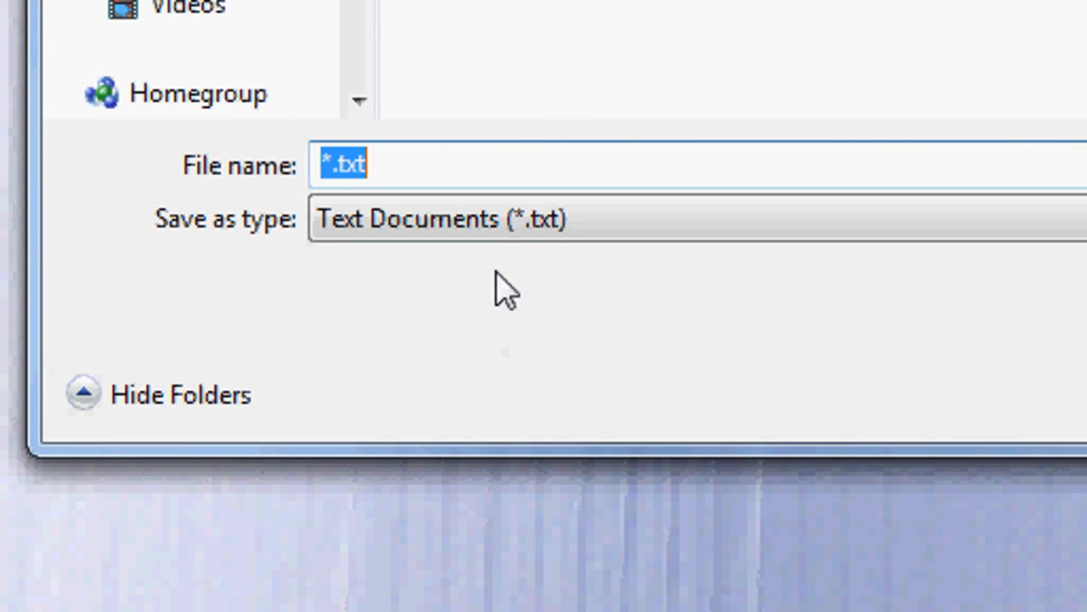
Save the stylesheet under the file name style.css
text(style.c)
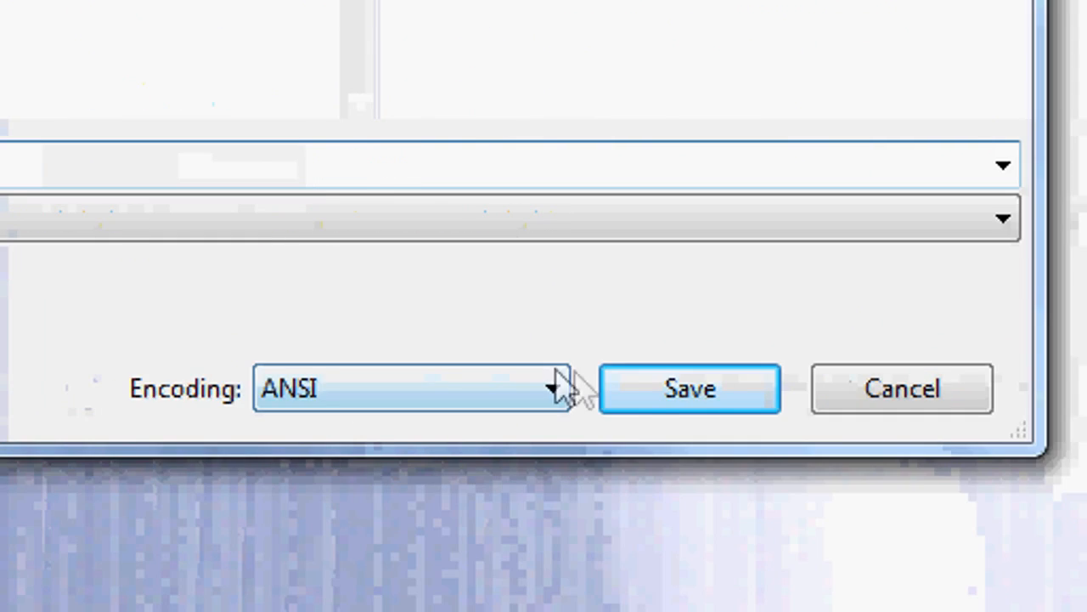
click(690, 388)
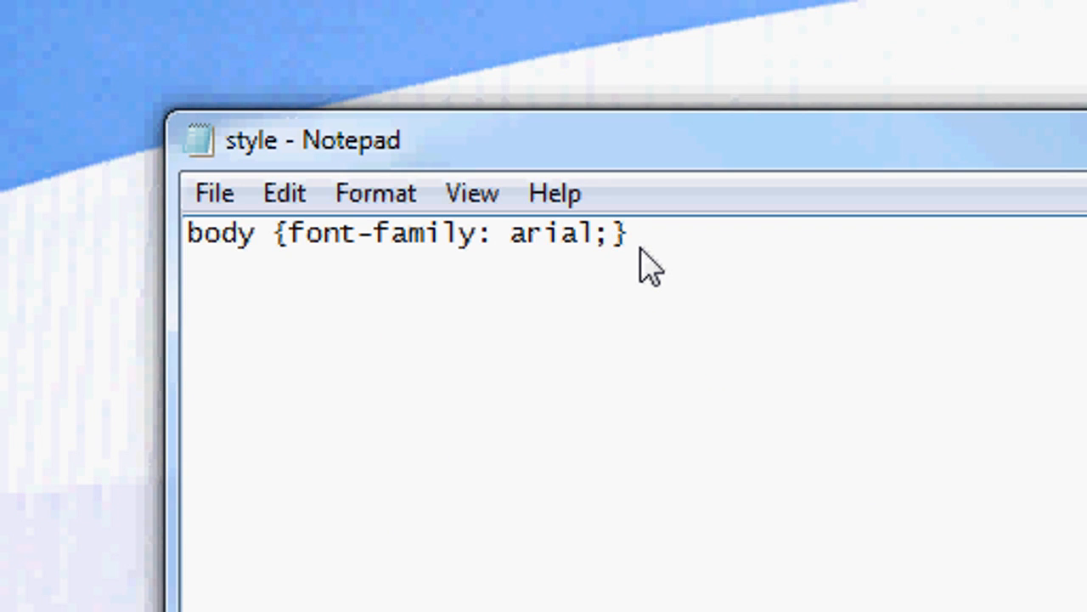
Add font-size: 24px to the body rule and preview index.html in Chrome
click(610, 233)
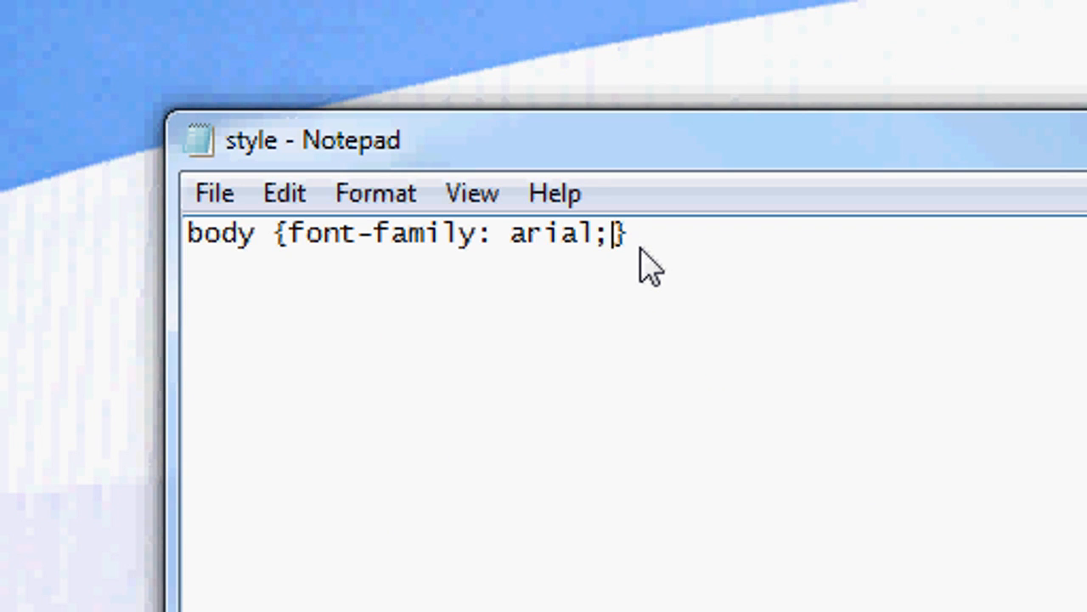
text(" ")
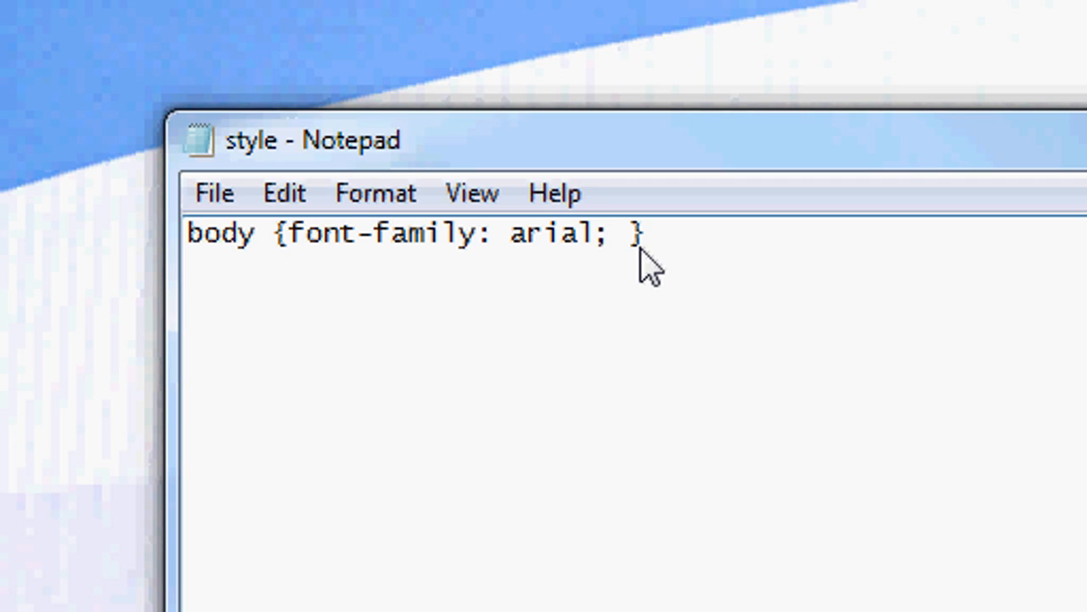
text(font-size)
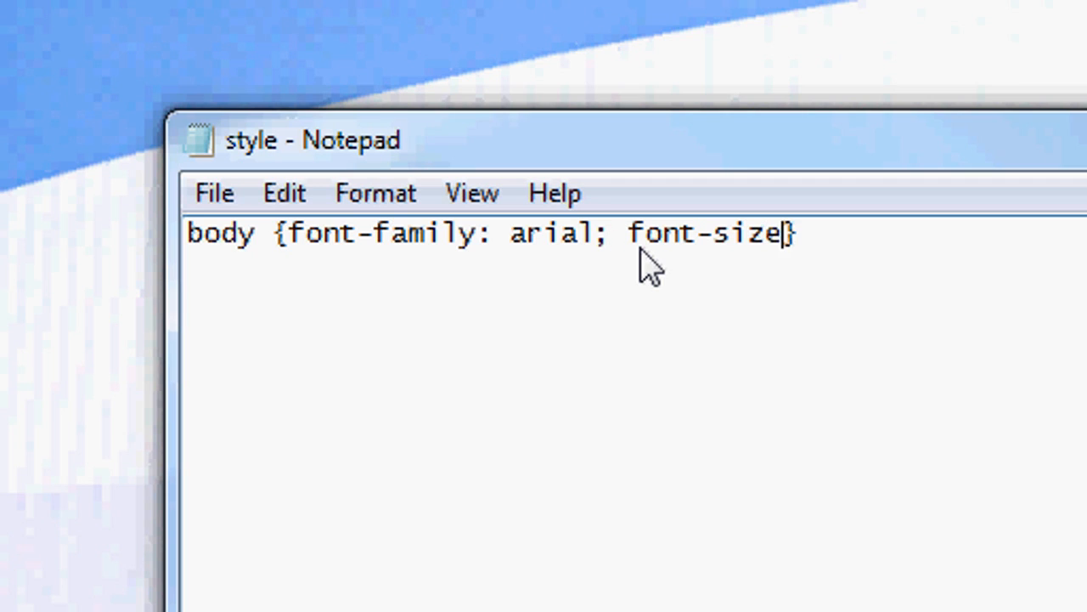
text(: 2)
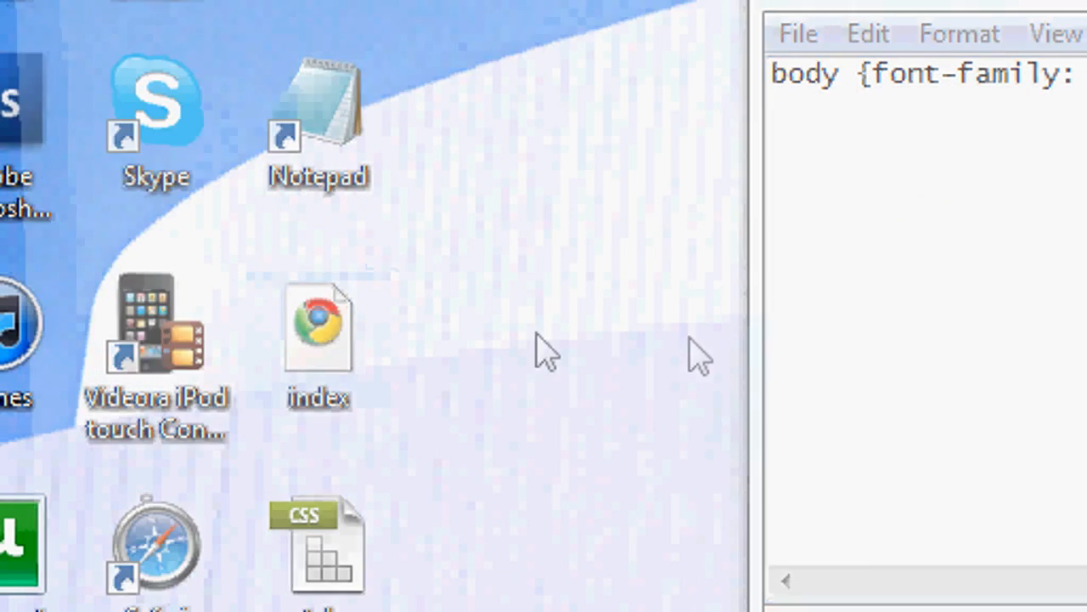
double_click(318, 327)
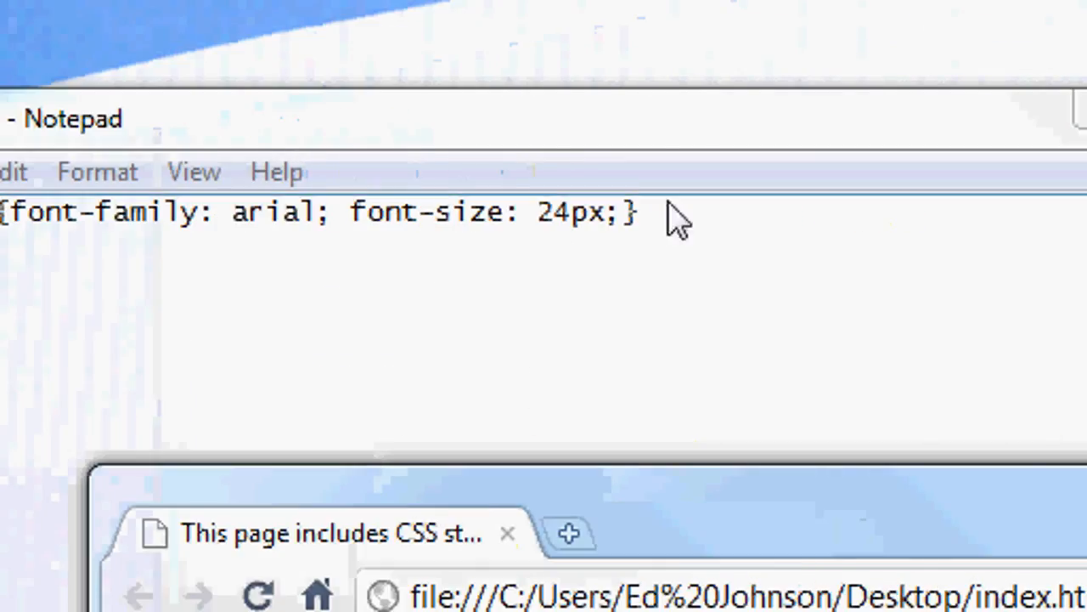
Add color: #999999 to the body rule in style.css
text(ci)
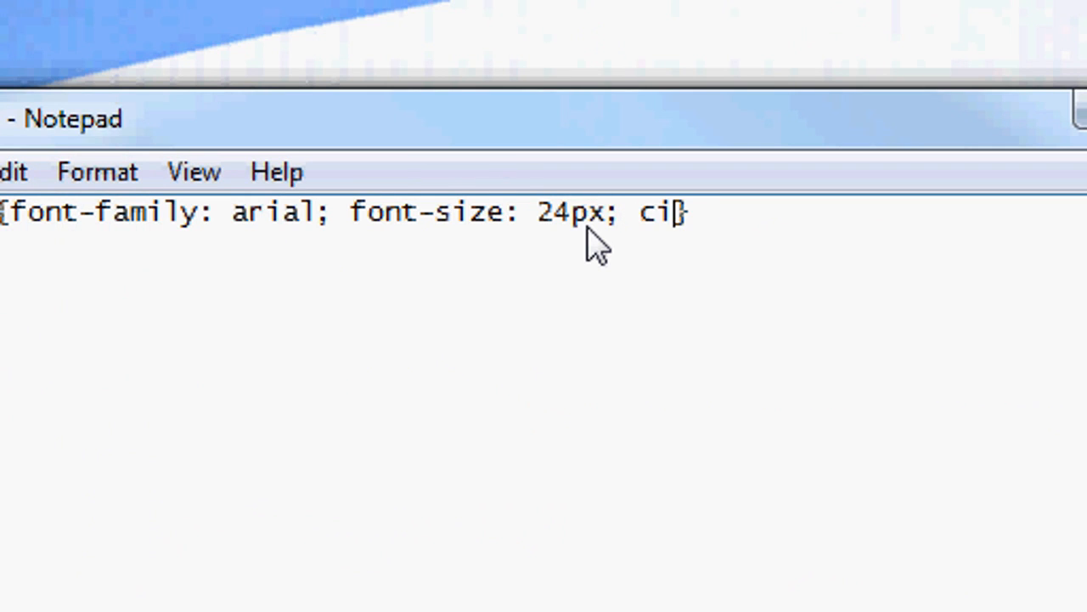
text(olor:)
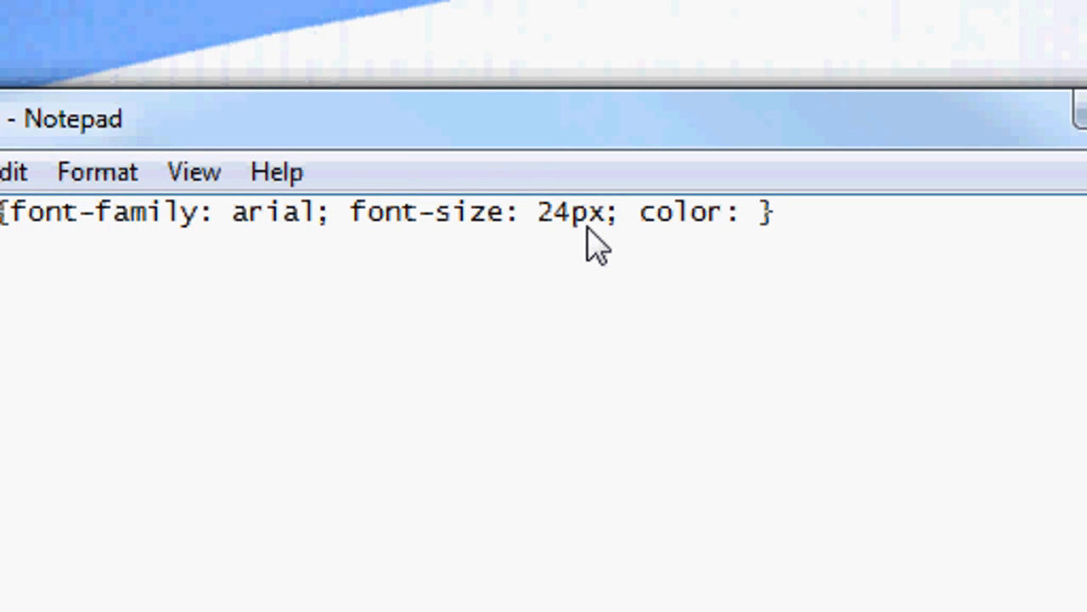
text(#999999;)
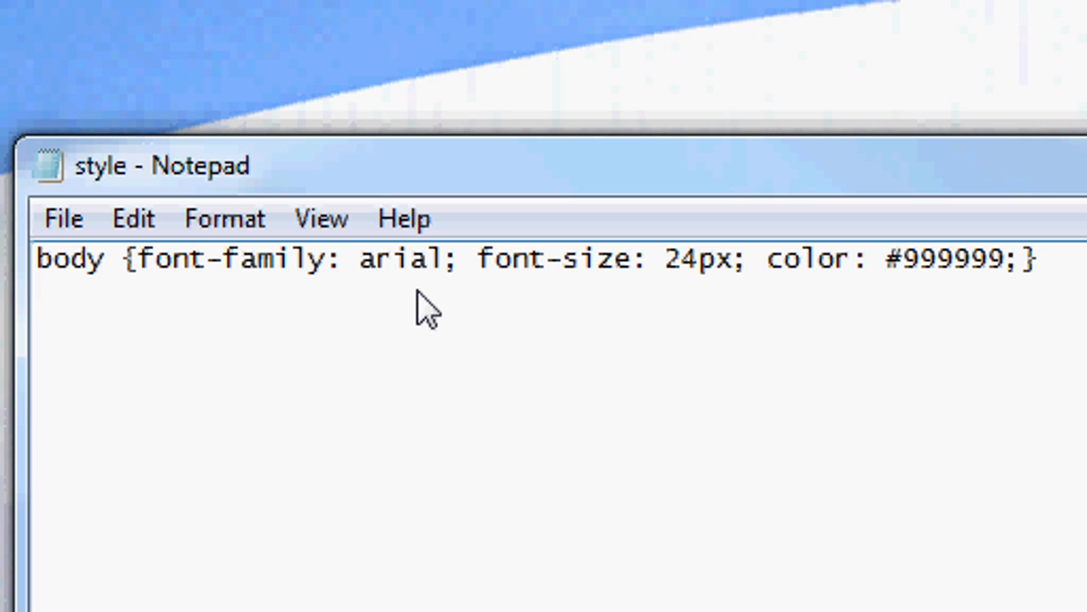
click(425, 568)
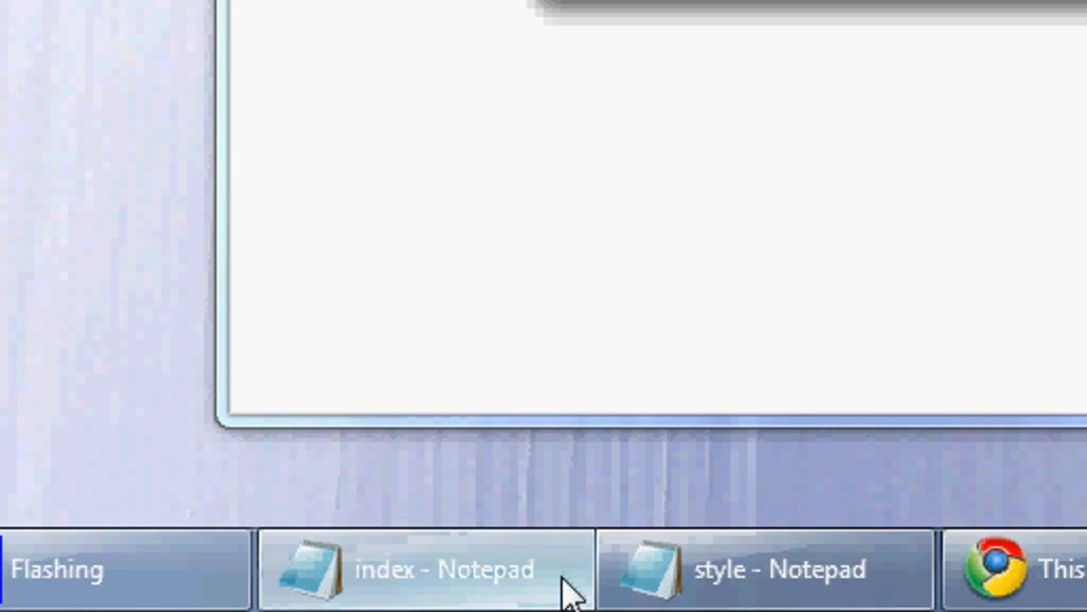
Start a .header rule with font-weight bold and text-decoration underline
click(425, 568)
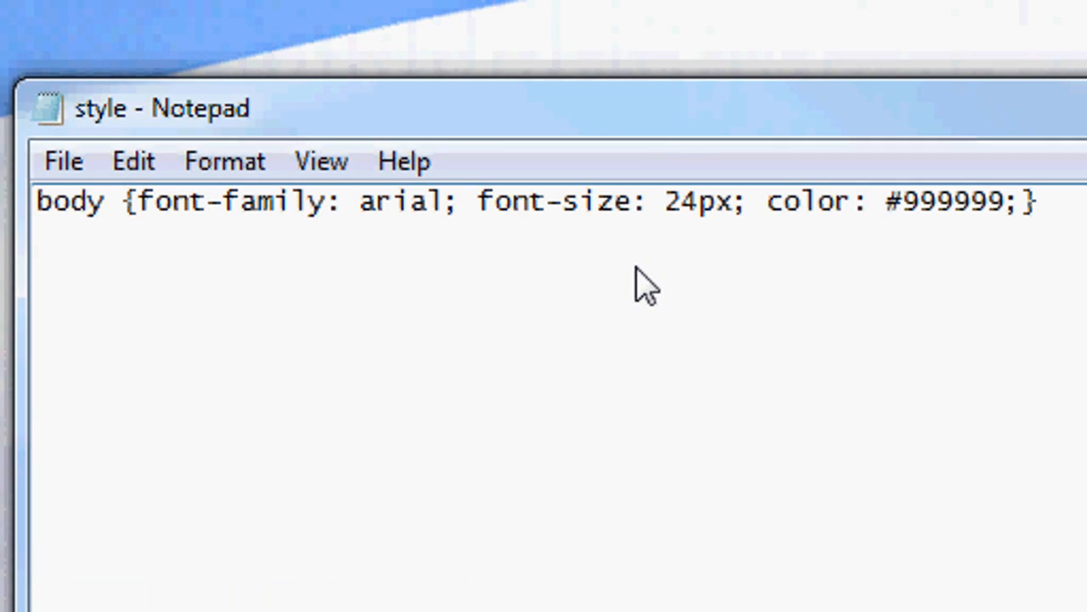
text(.)
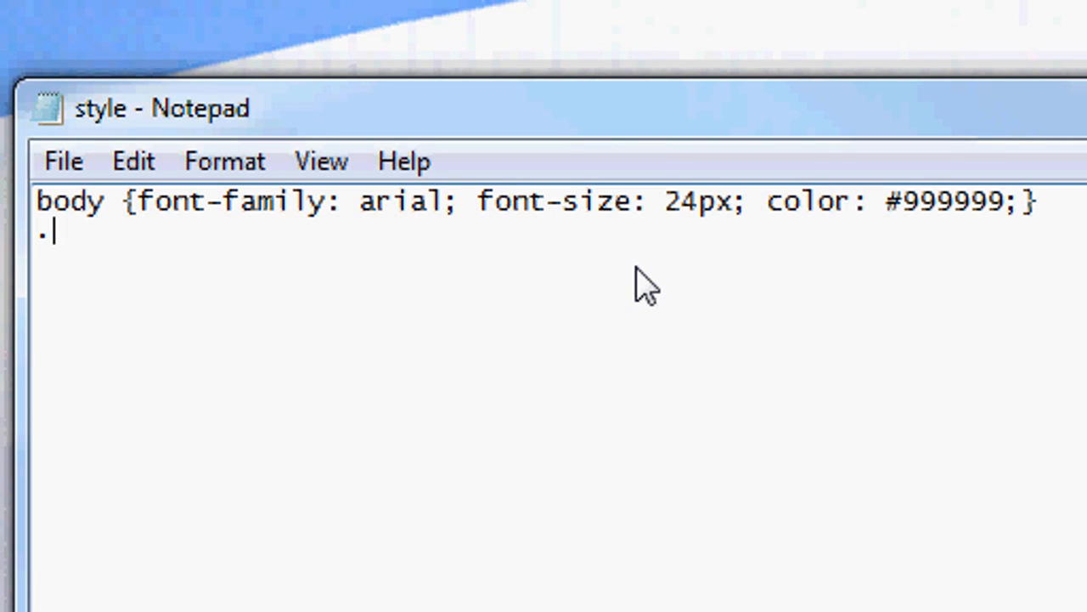
text(header {)
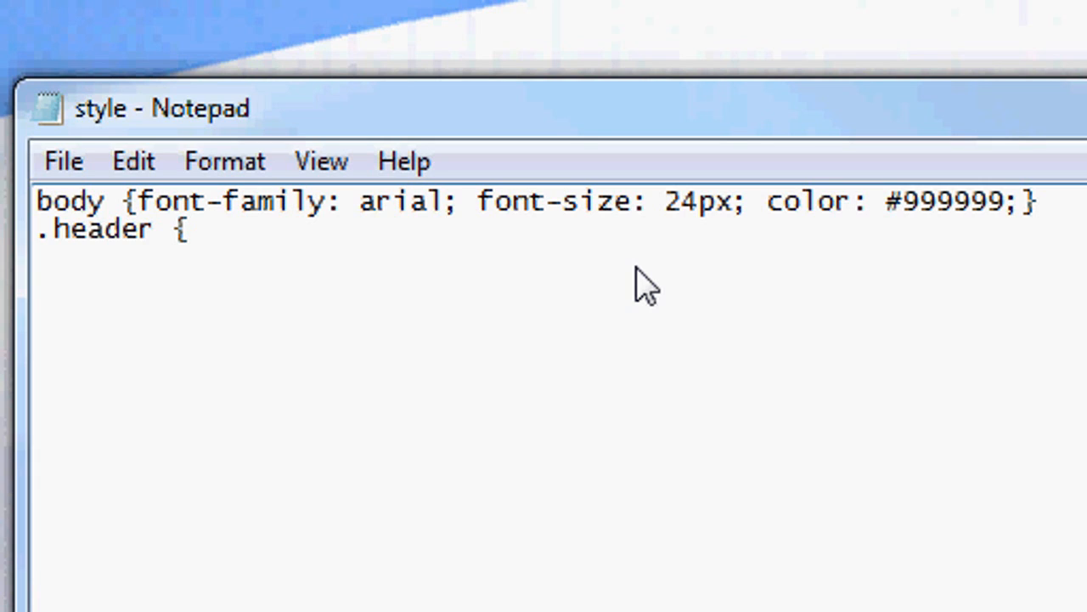
text(font-weigh)
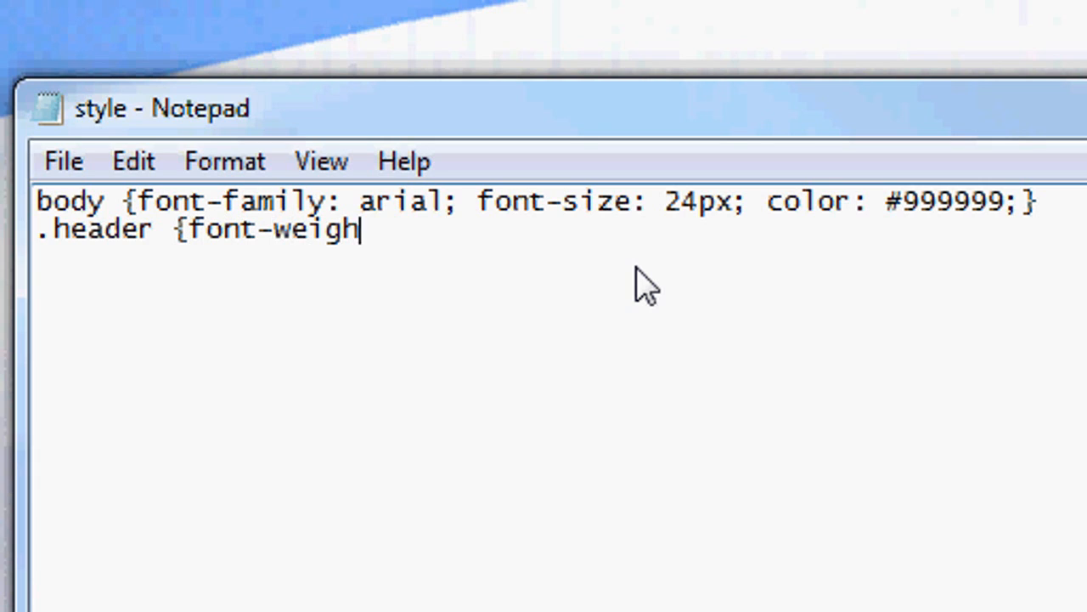
text(t: bold;)
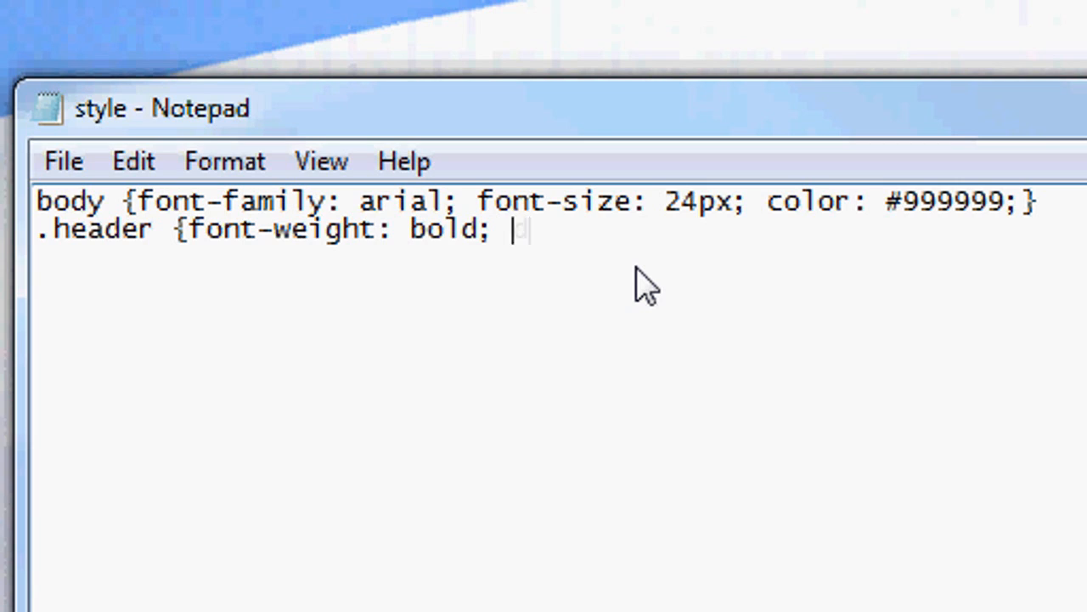
text(text-decora)
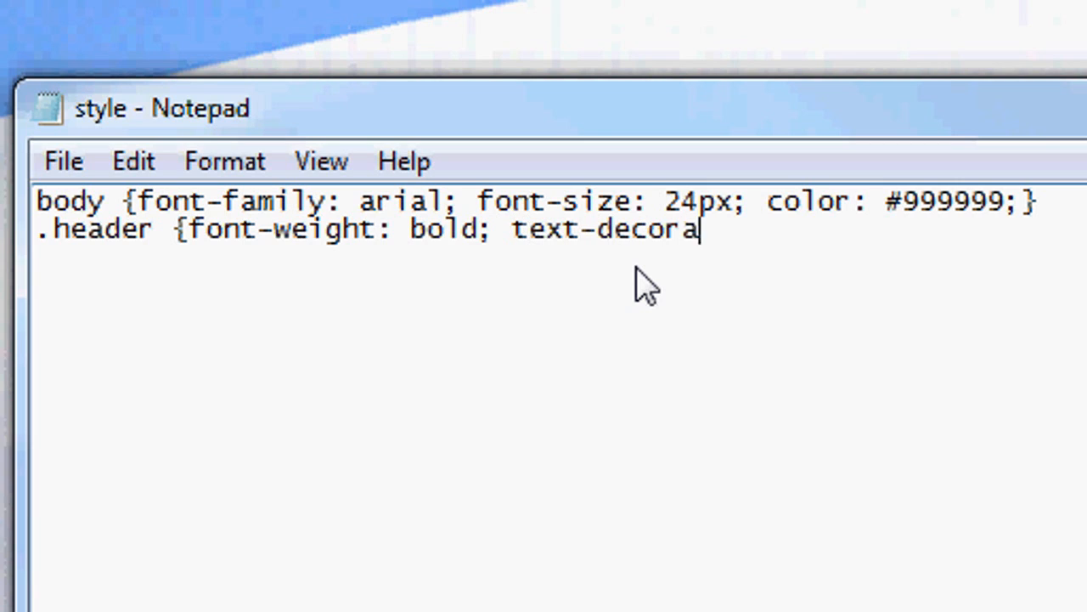
text(tion: underline)
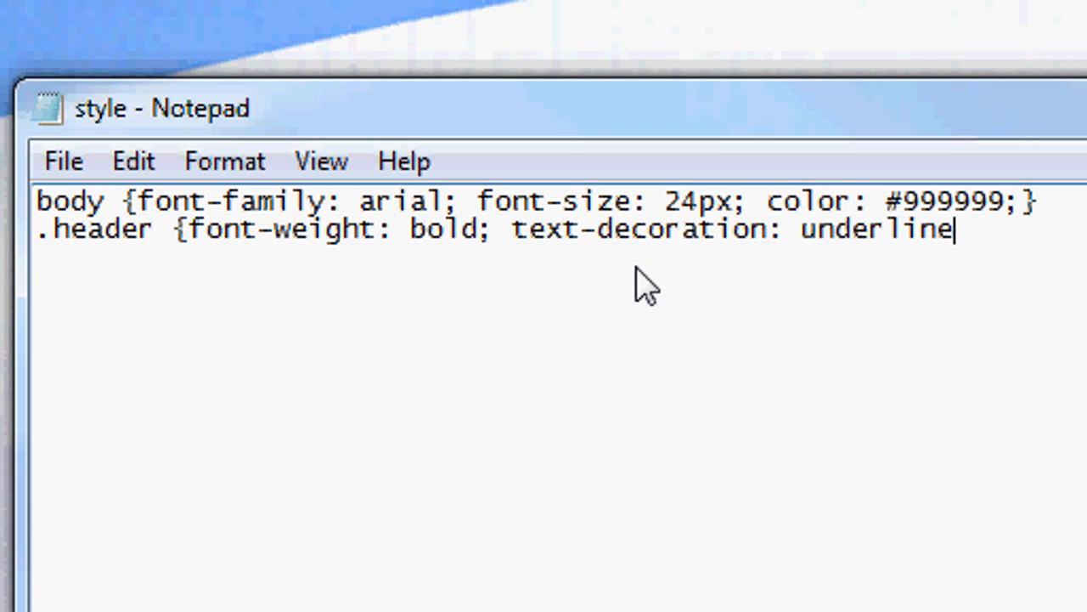
text(;}{)
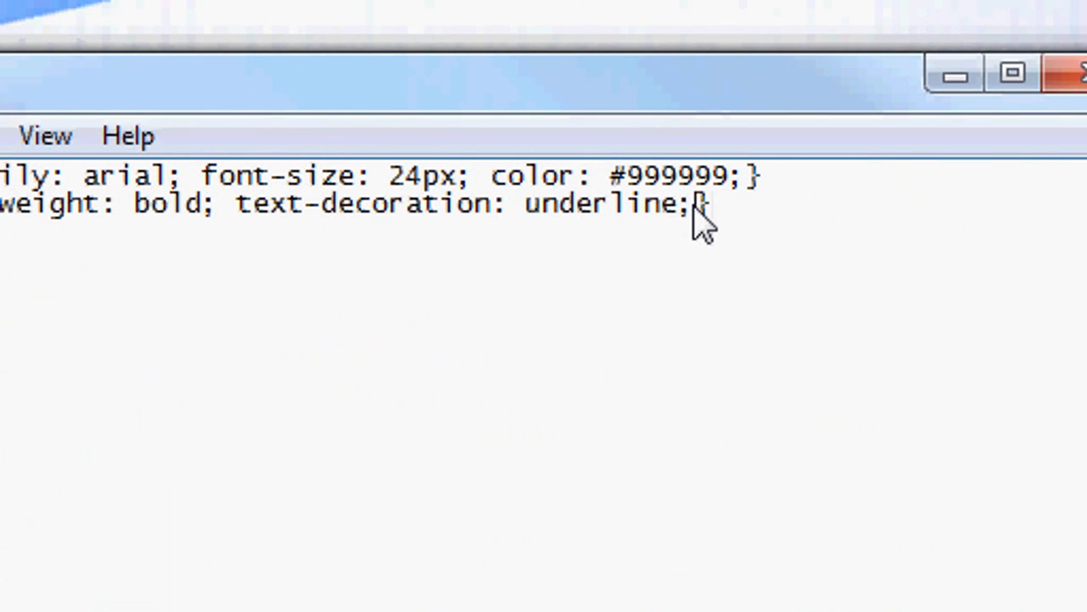
Add color #00ffaa to the .header rule
text(color:)
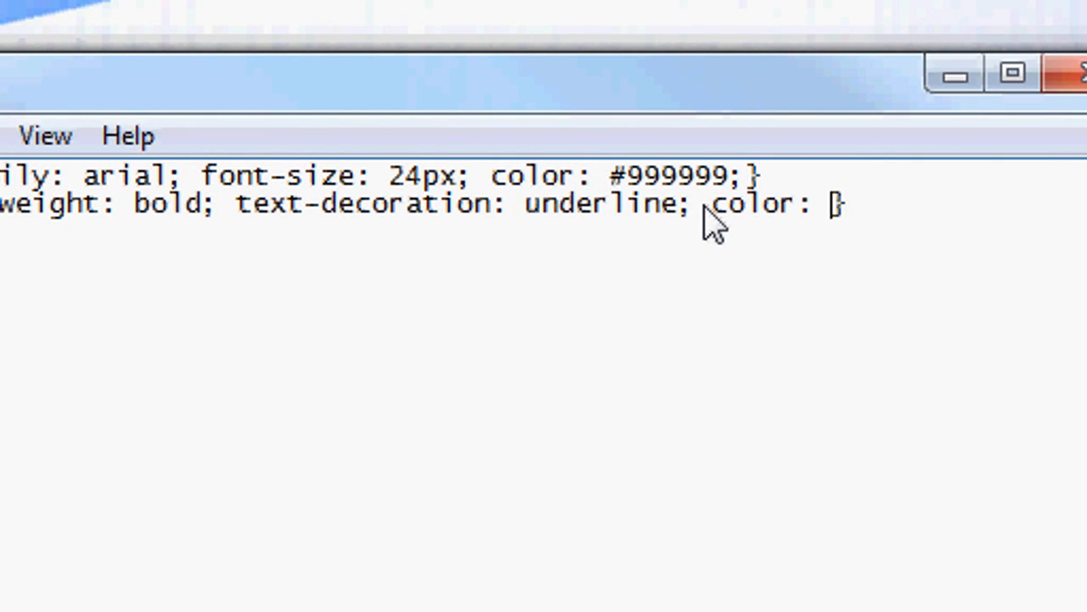
text(#)
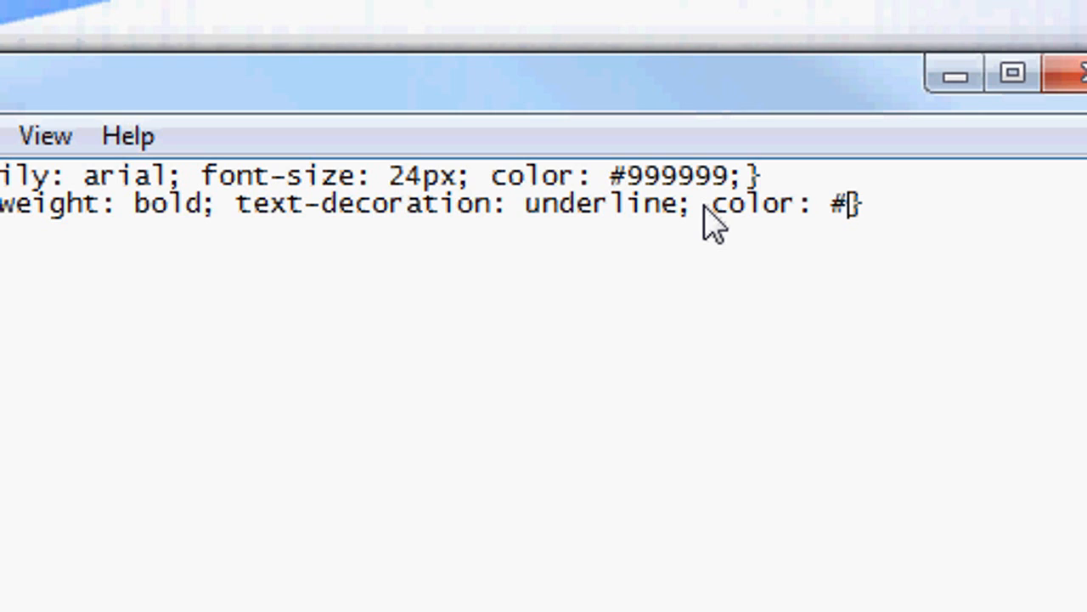
text(00ffaa)
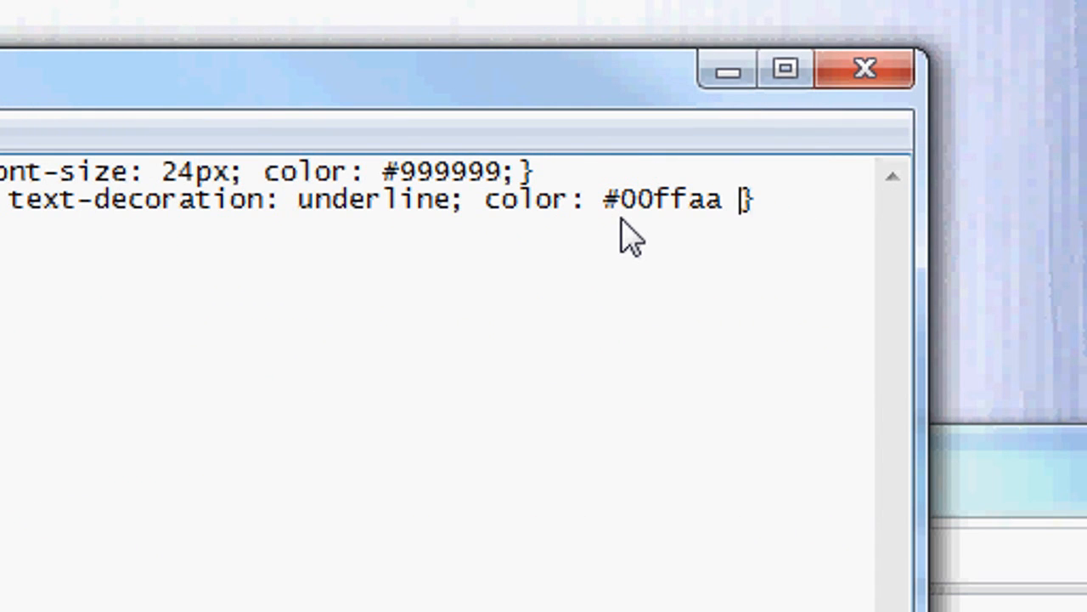
text(;)
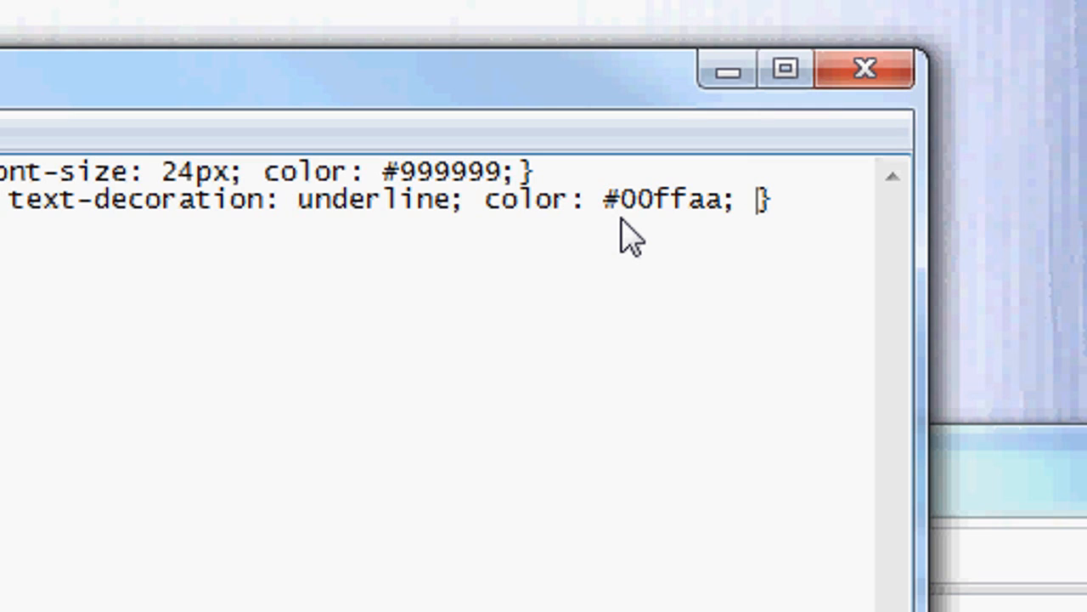
text(tex)
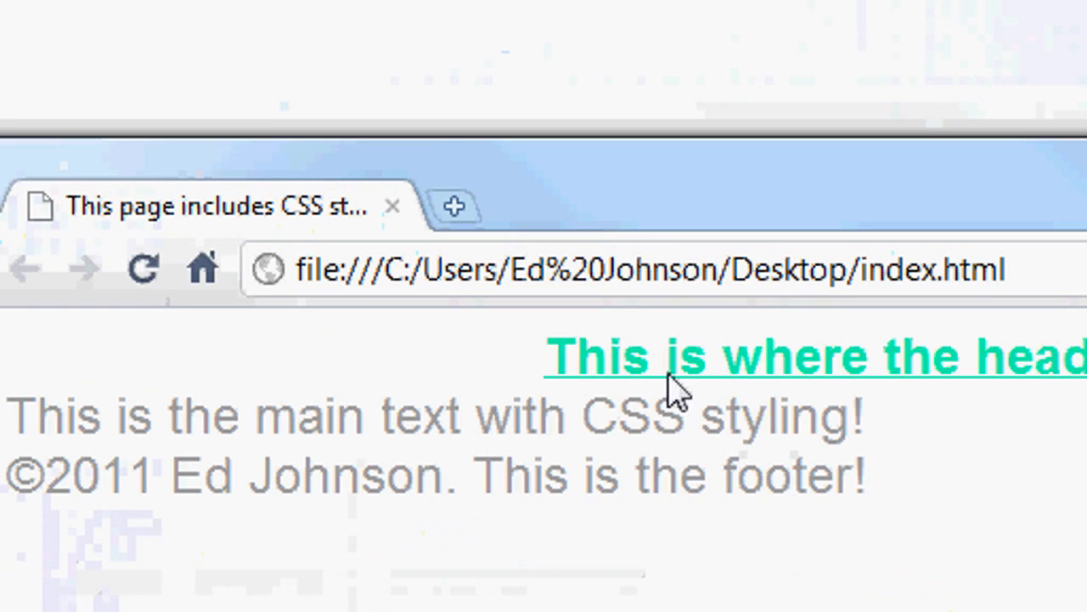
mouse_move(645, 416)
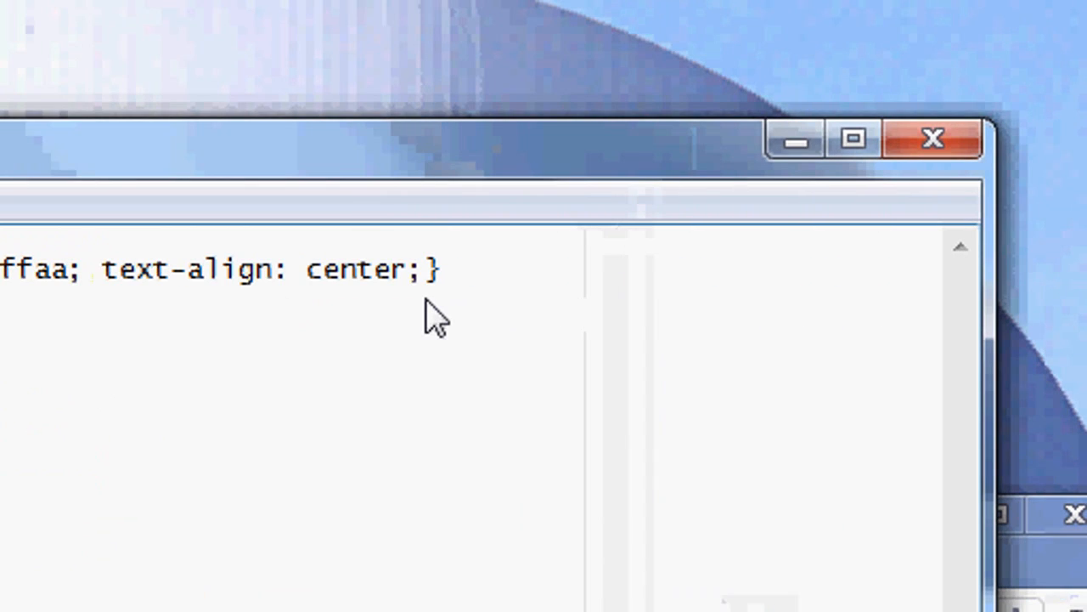
Add padding-bottom: 20px to the .header rule after text-align: center
text(p)
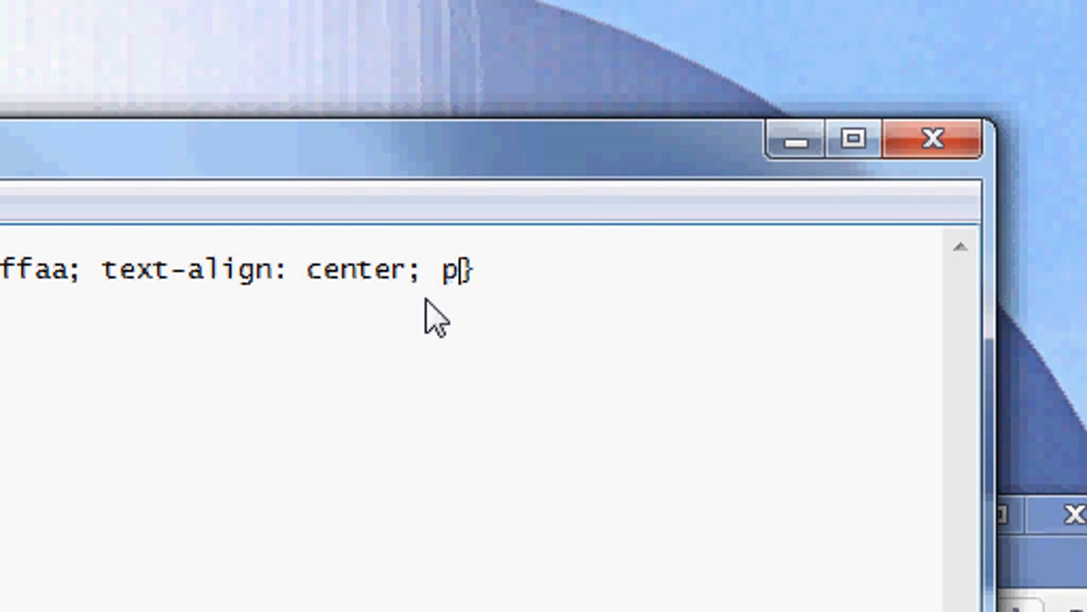
text(adding-bottom)
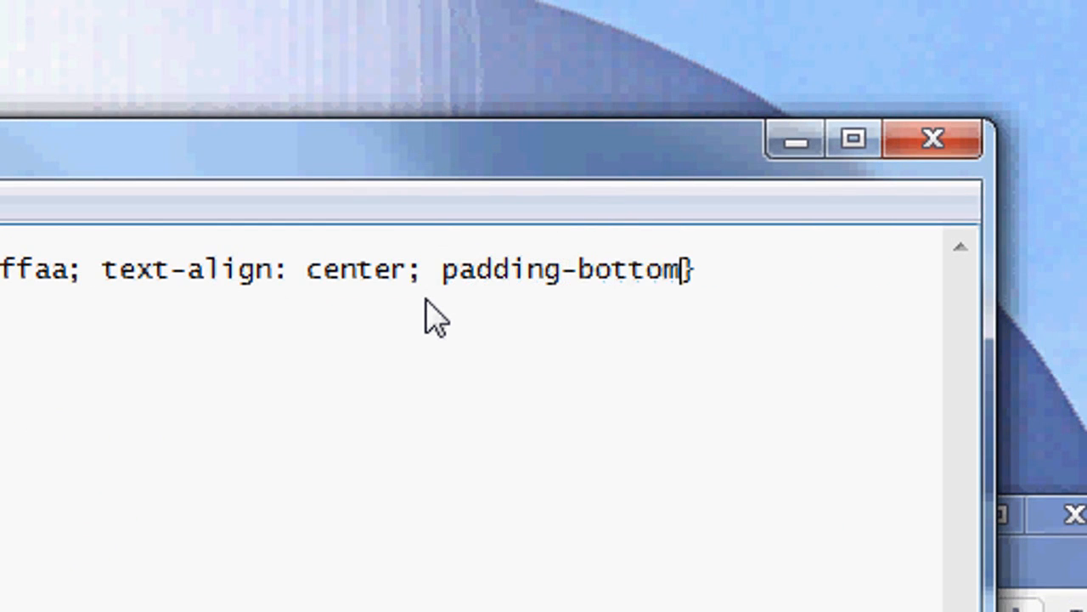
text(: 20px;)
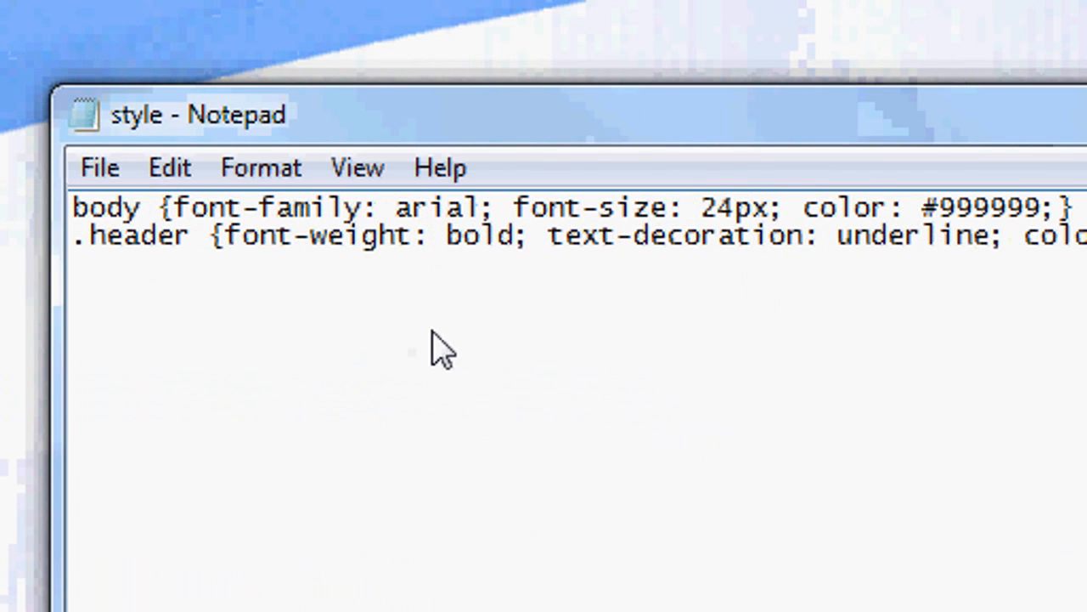
Write .main with font-size 14px, color #333333 and text-align center
text(.main)
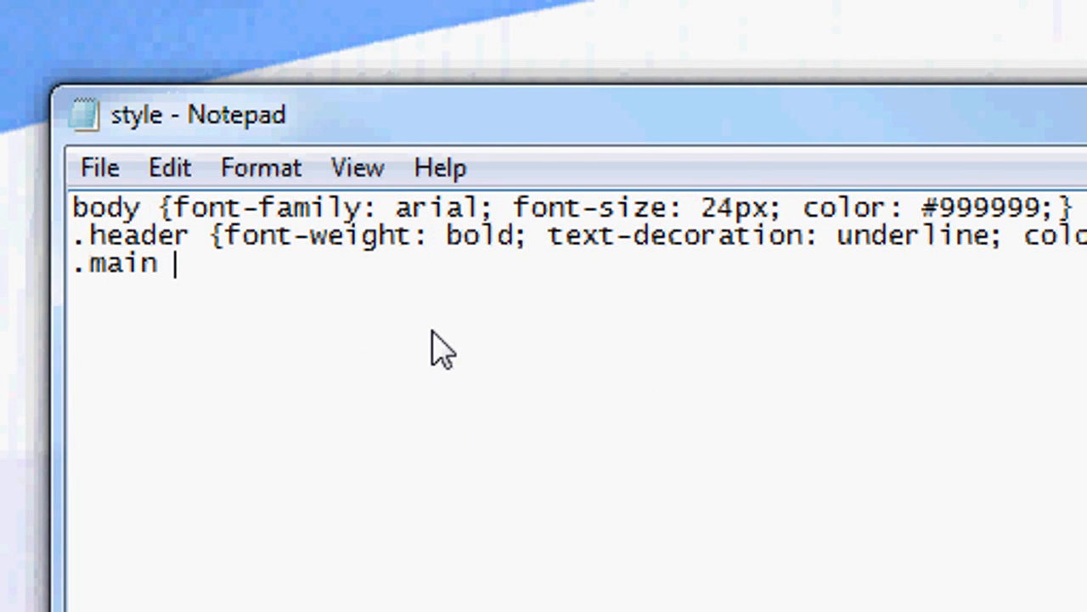
text({)
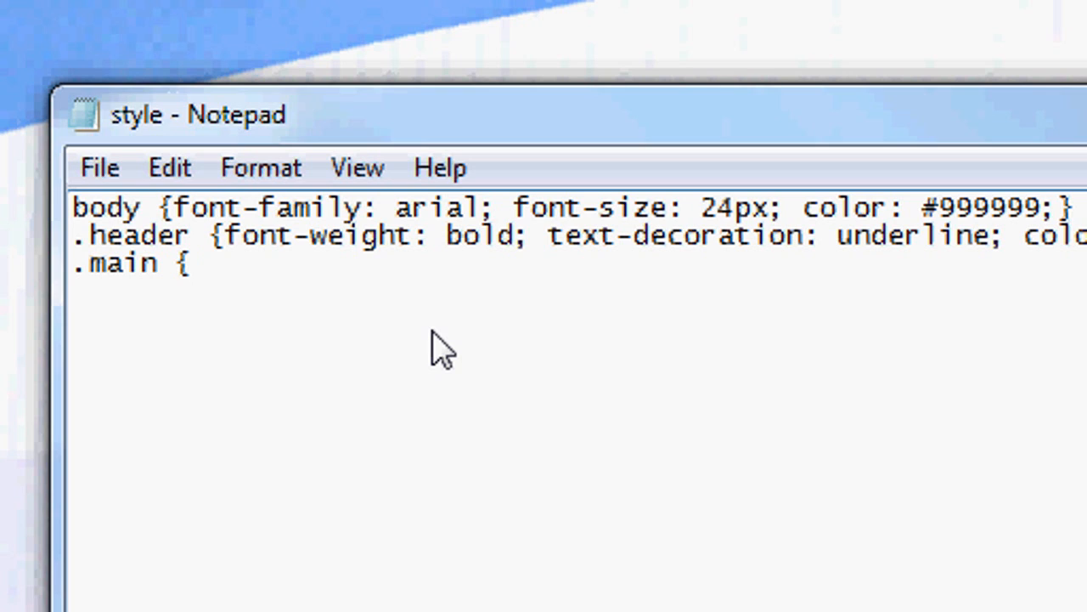
text(f)
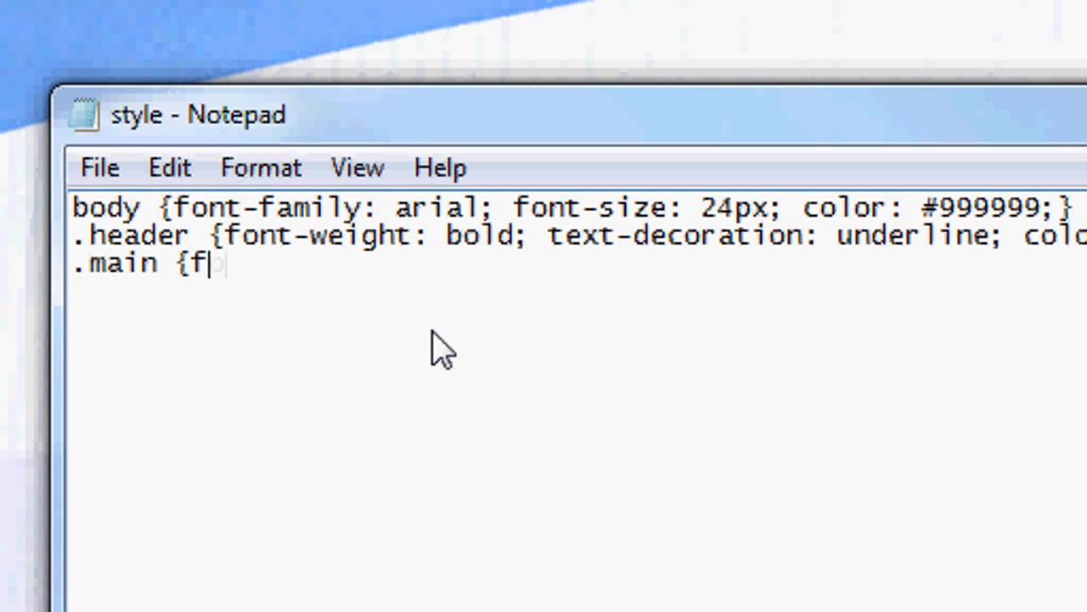
text(ont-size:)
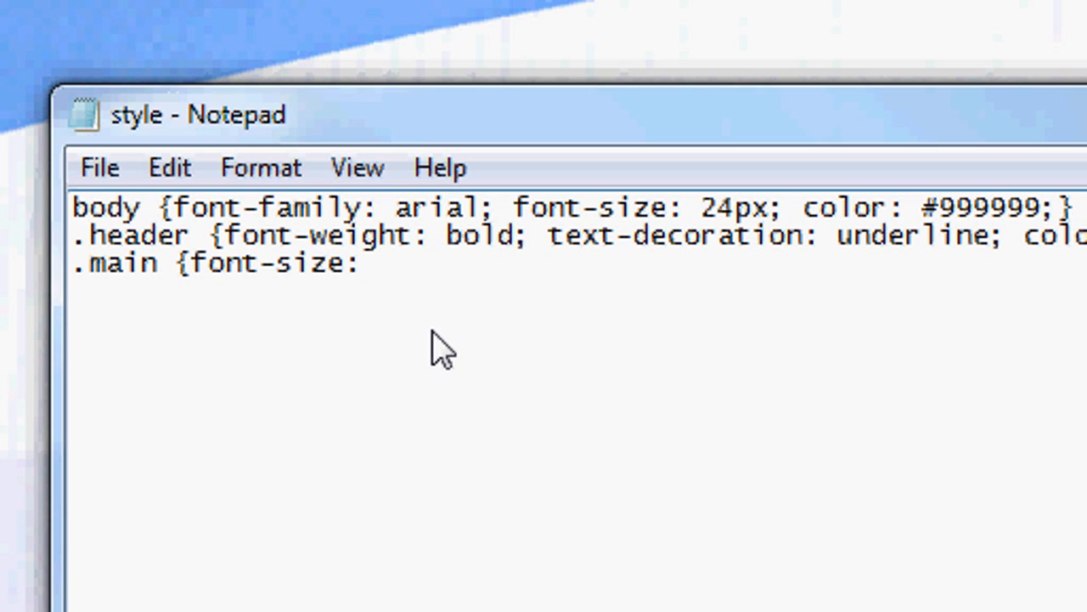
text(14px; color:)
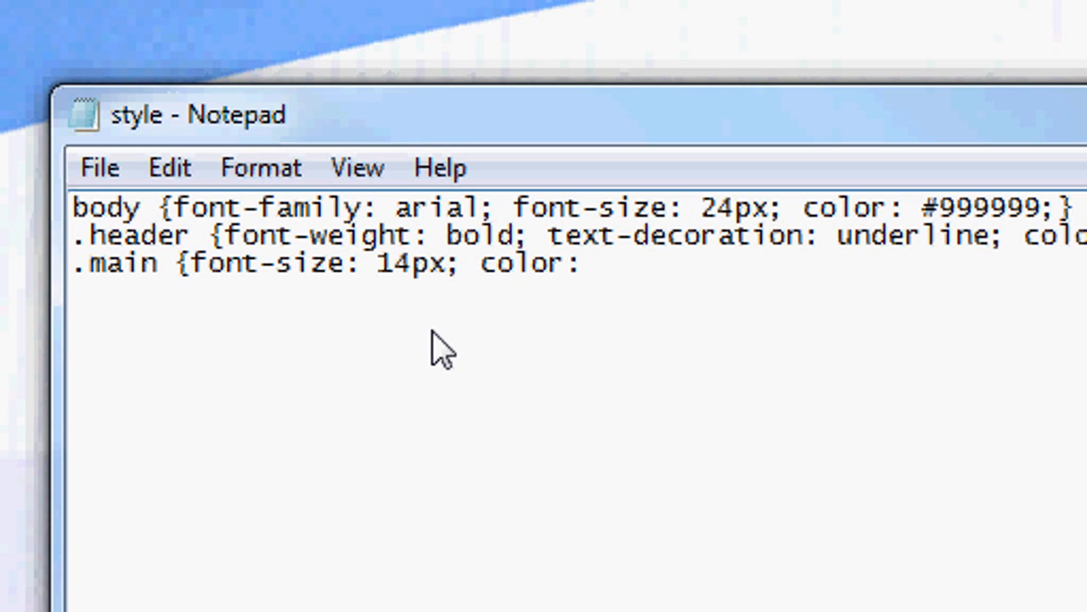
text(#3)
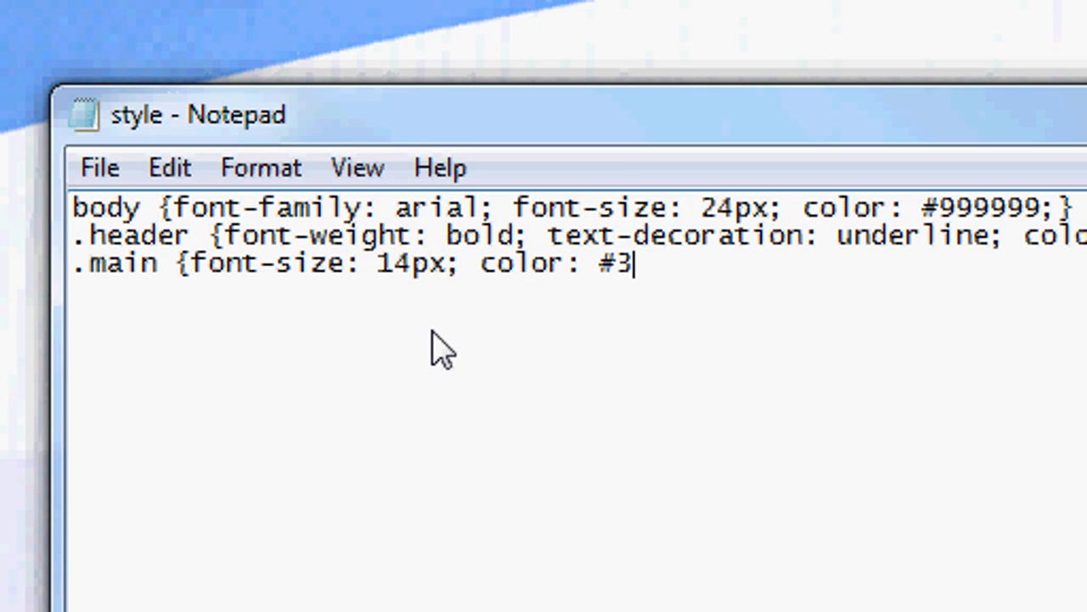
text(33333;)
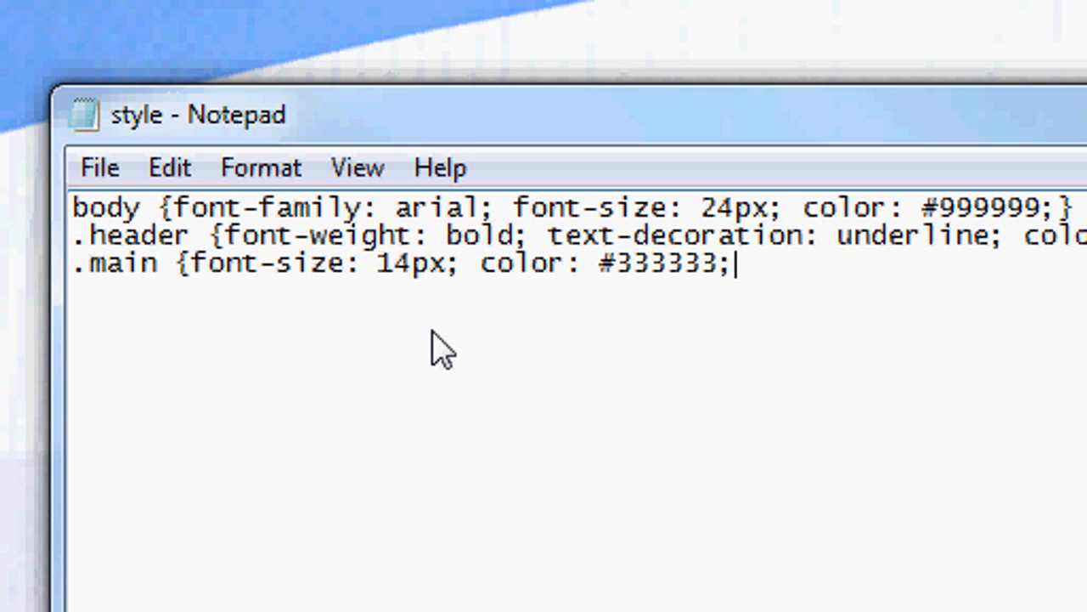
text(text-align:)
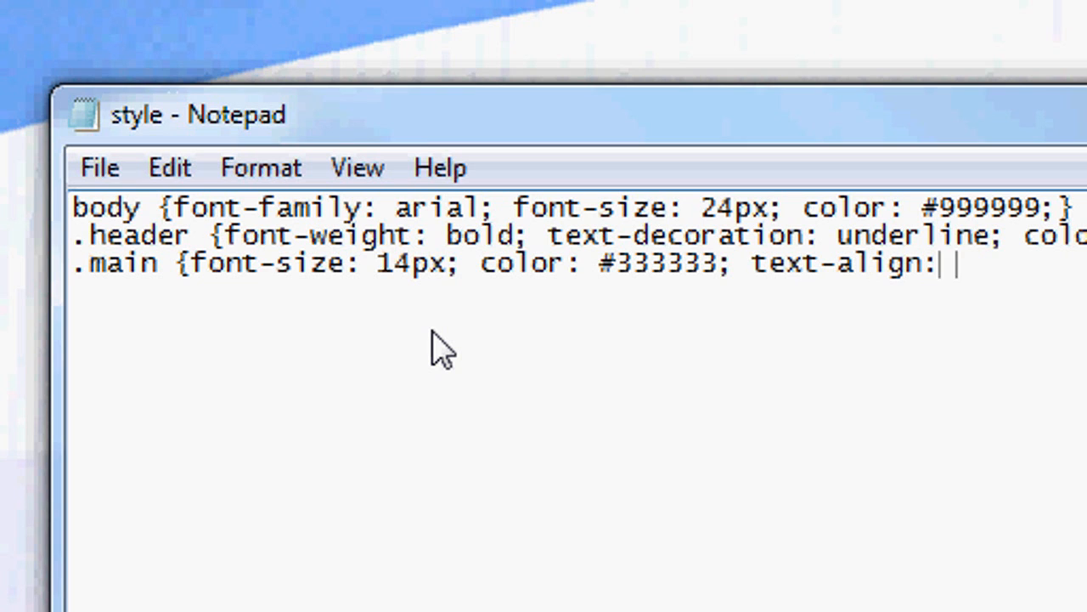
text(center;})
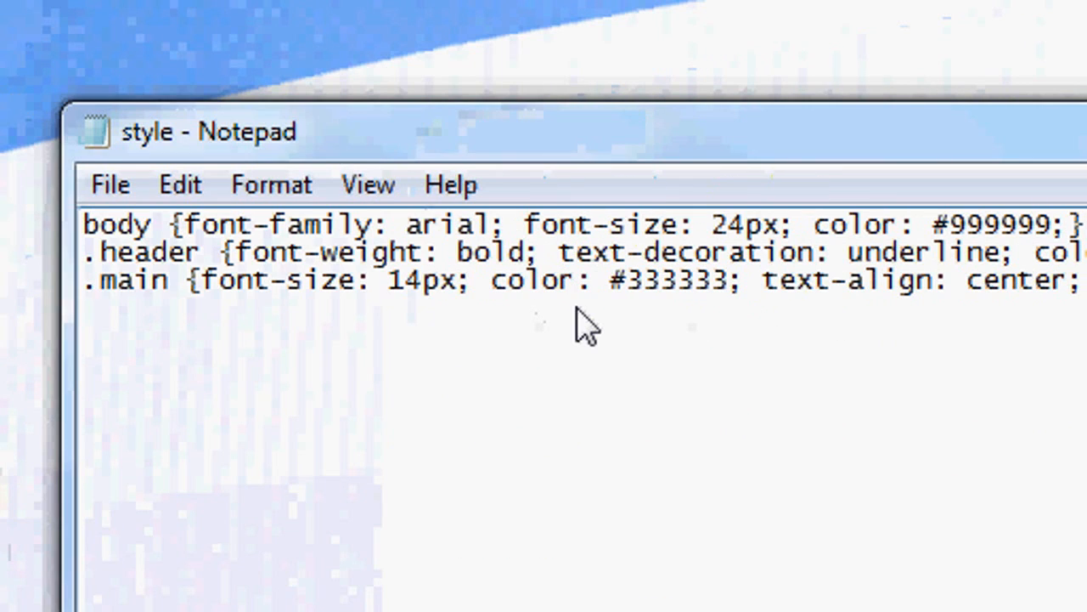
Write a .footer rule with font-size 10px, color #333333 and centered text
text(.footer)
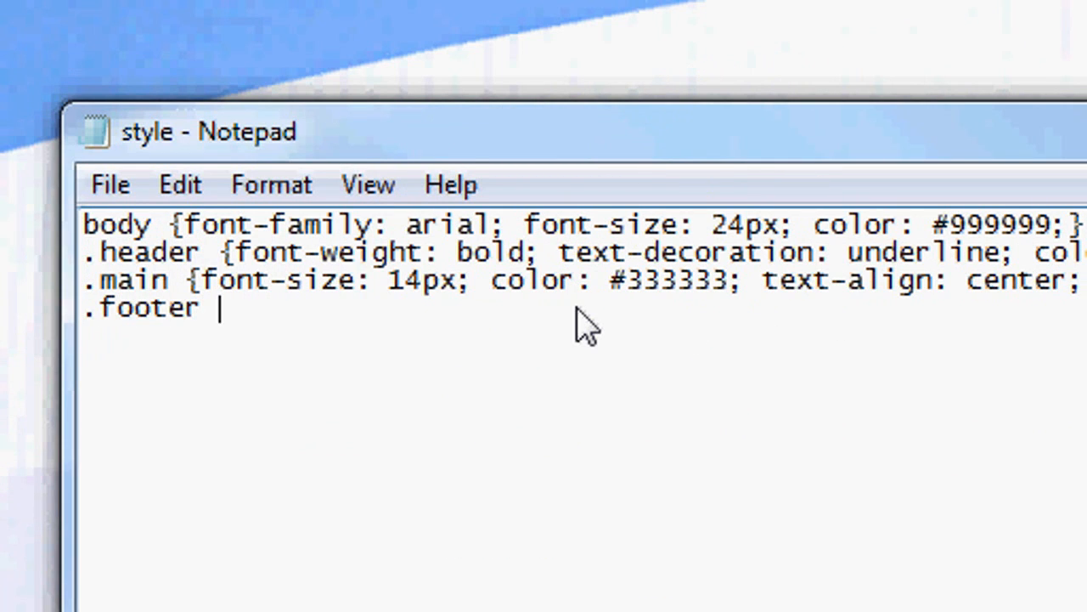
text({font-n)
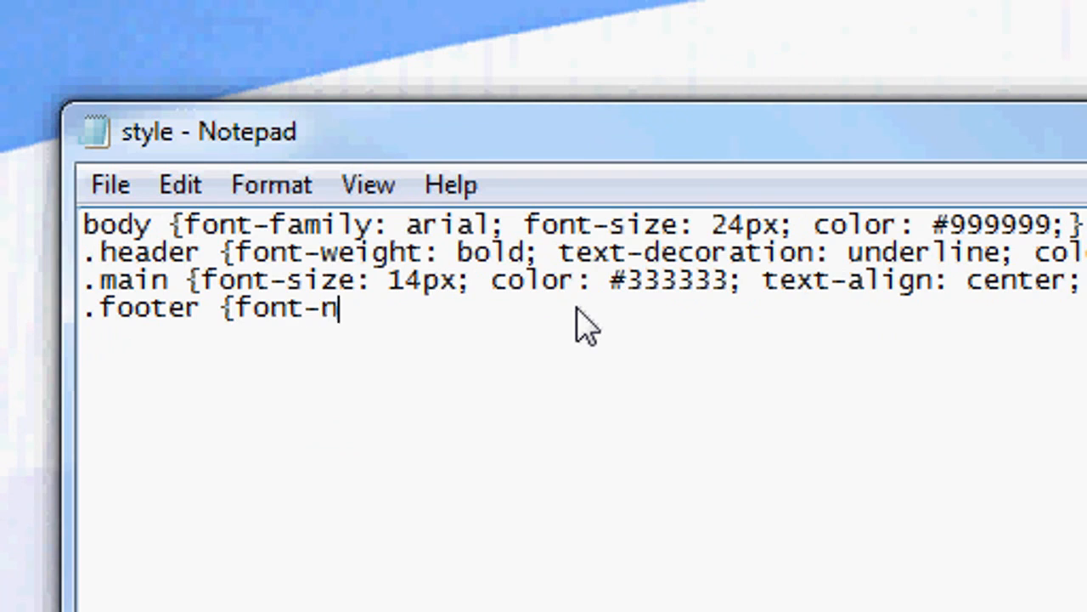
text(size: 10px;)
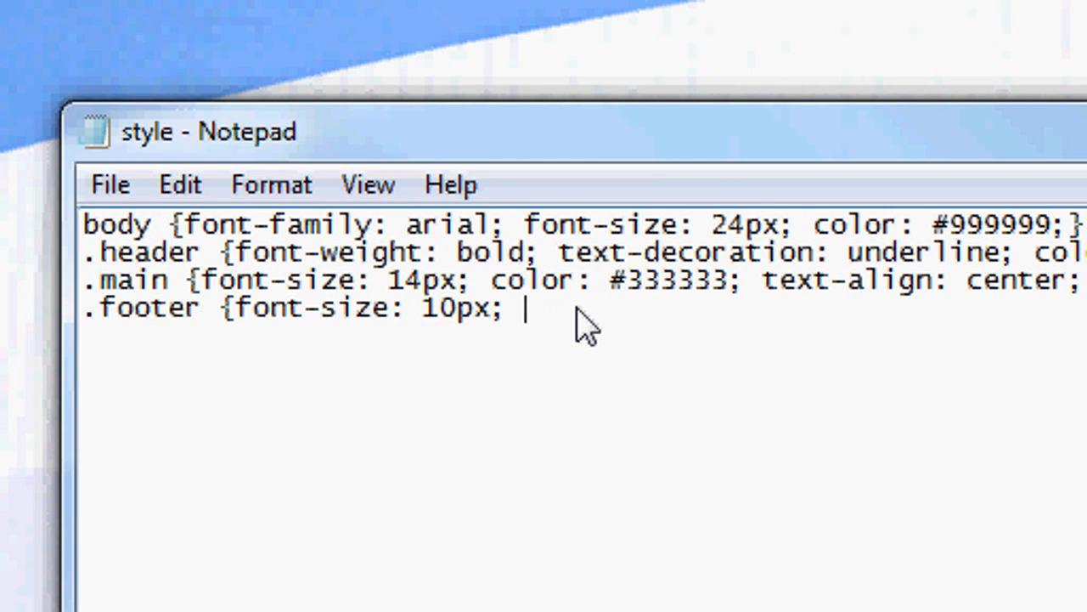
text(color: #)
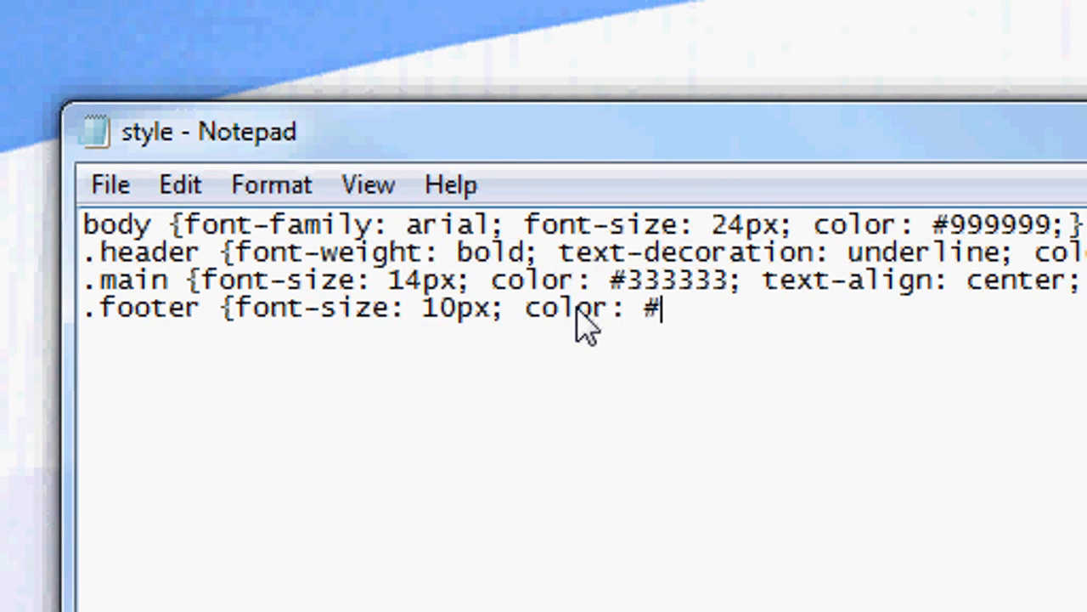
text(33333)
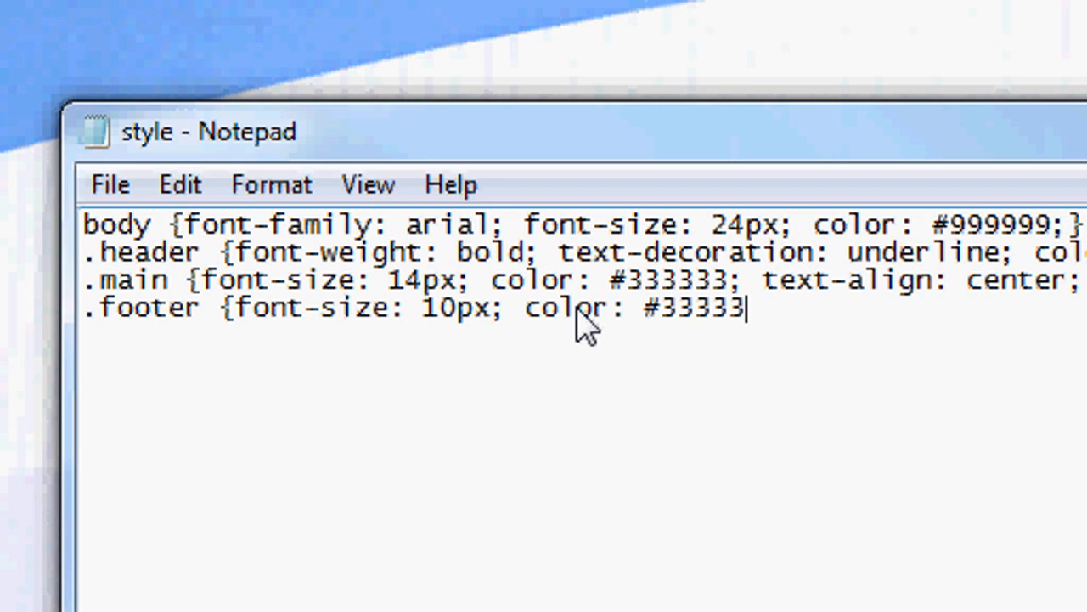
text(3; text-)
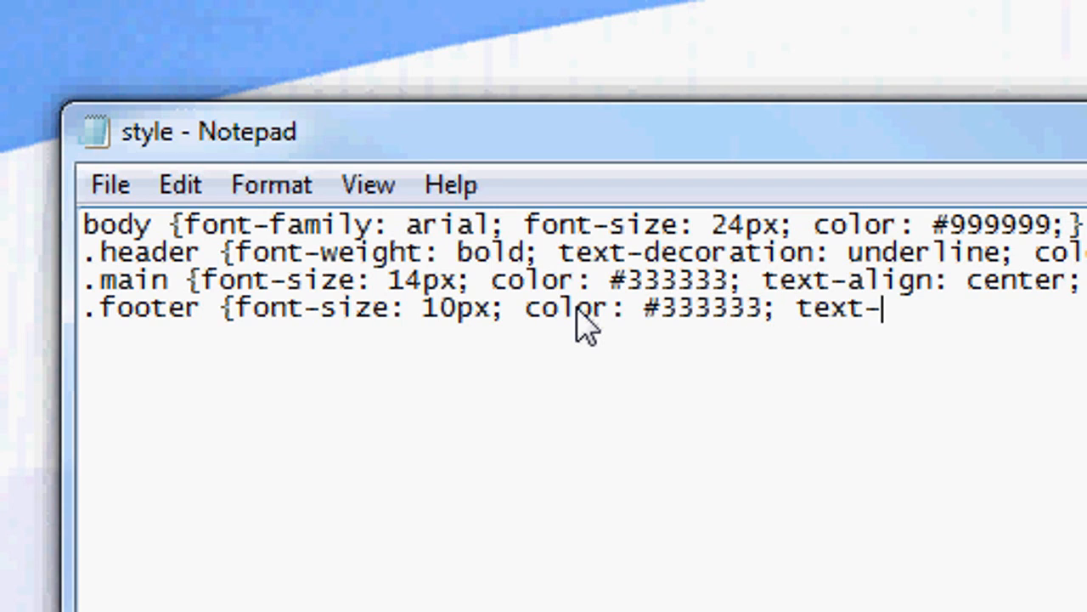
text(align: center)
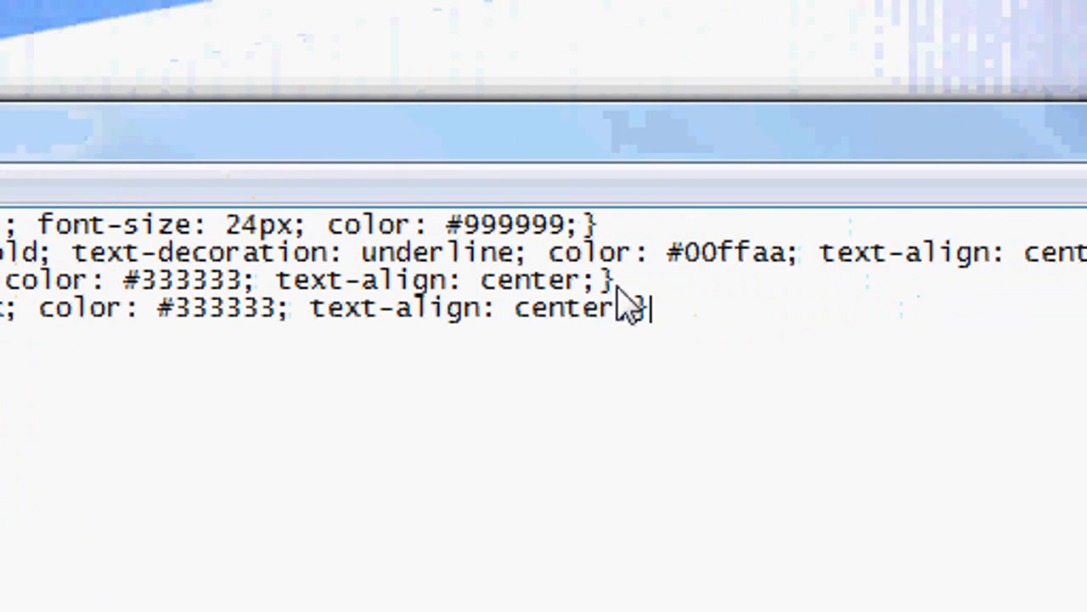
Add padding-bottom: 50px to the .main rule
text(padding-)
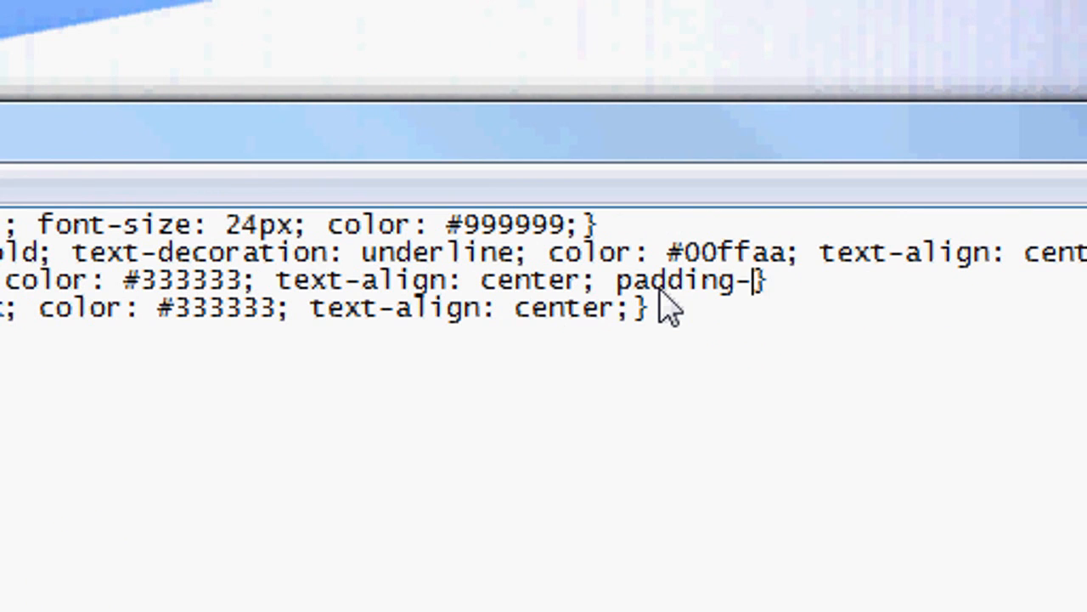
text(bottom:)
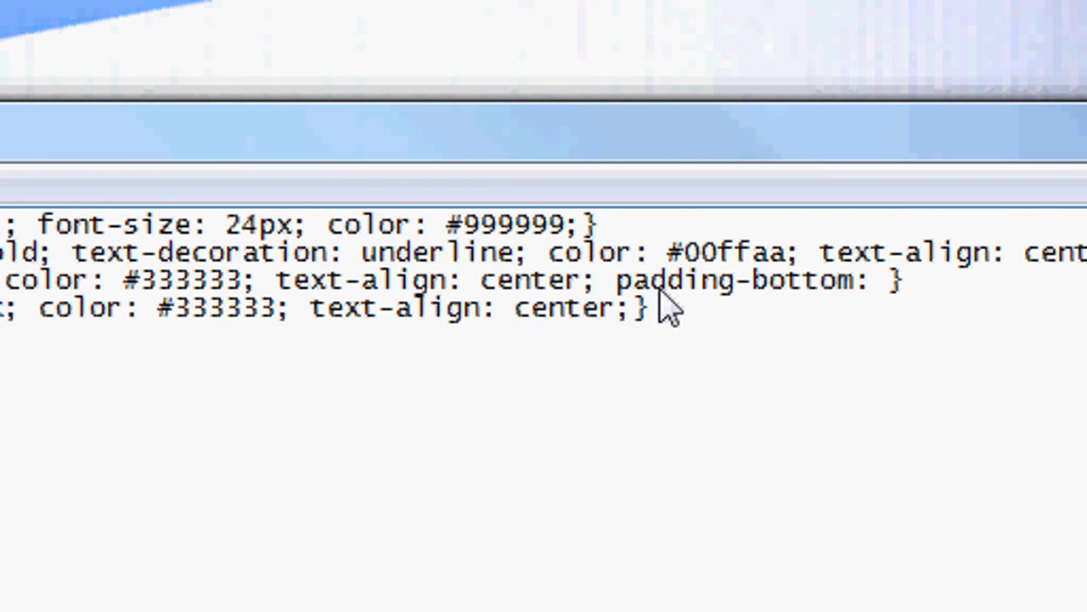
text(50px;)
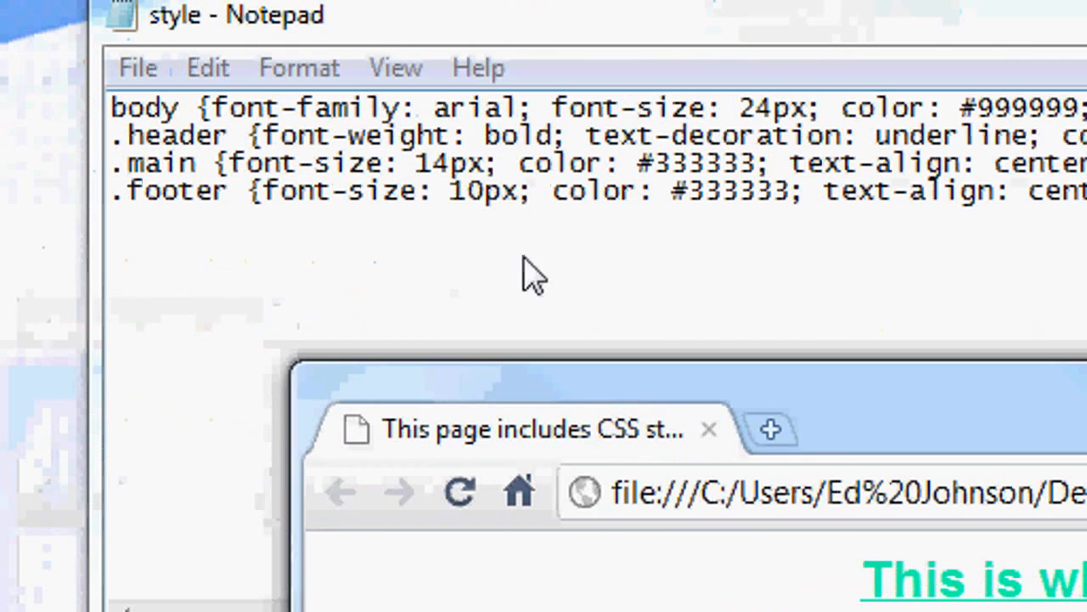
mouse_move(497, 233)
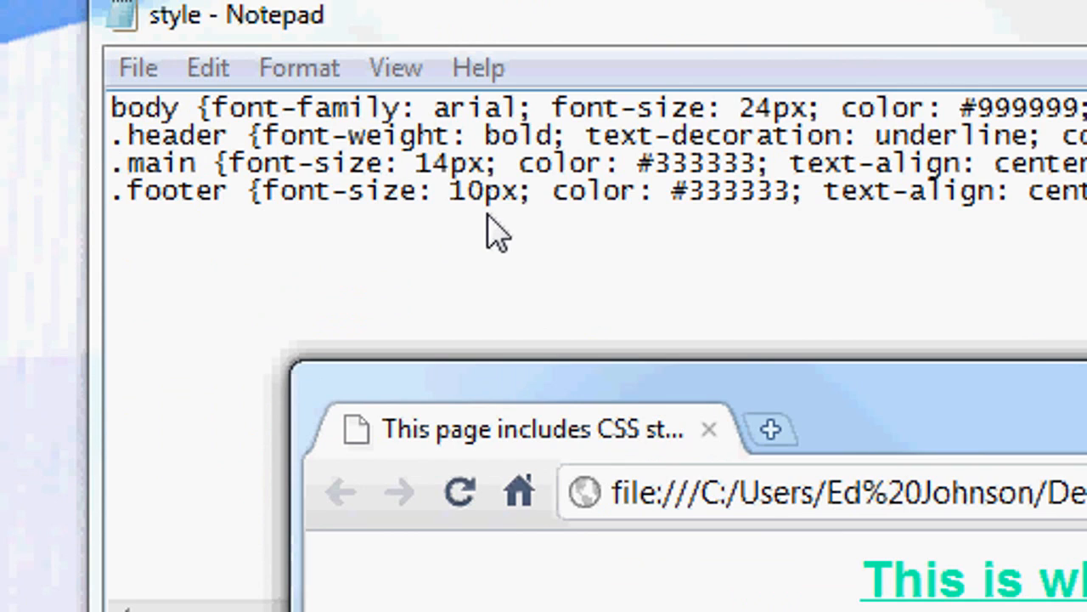